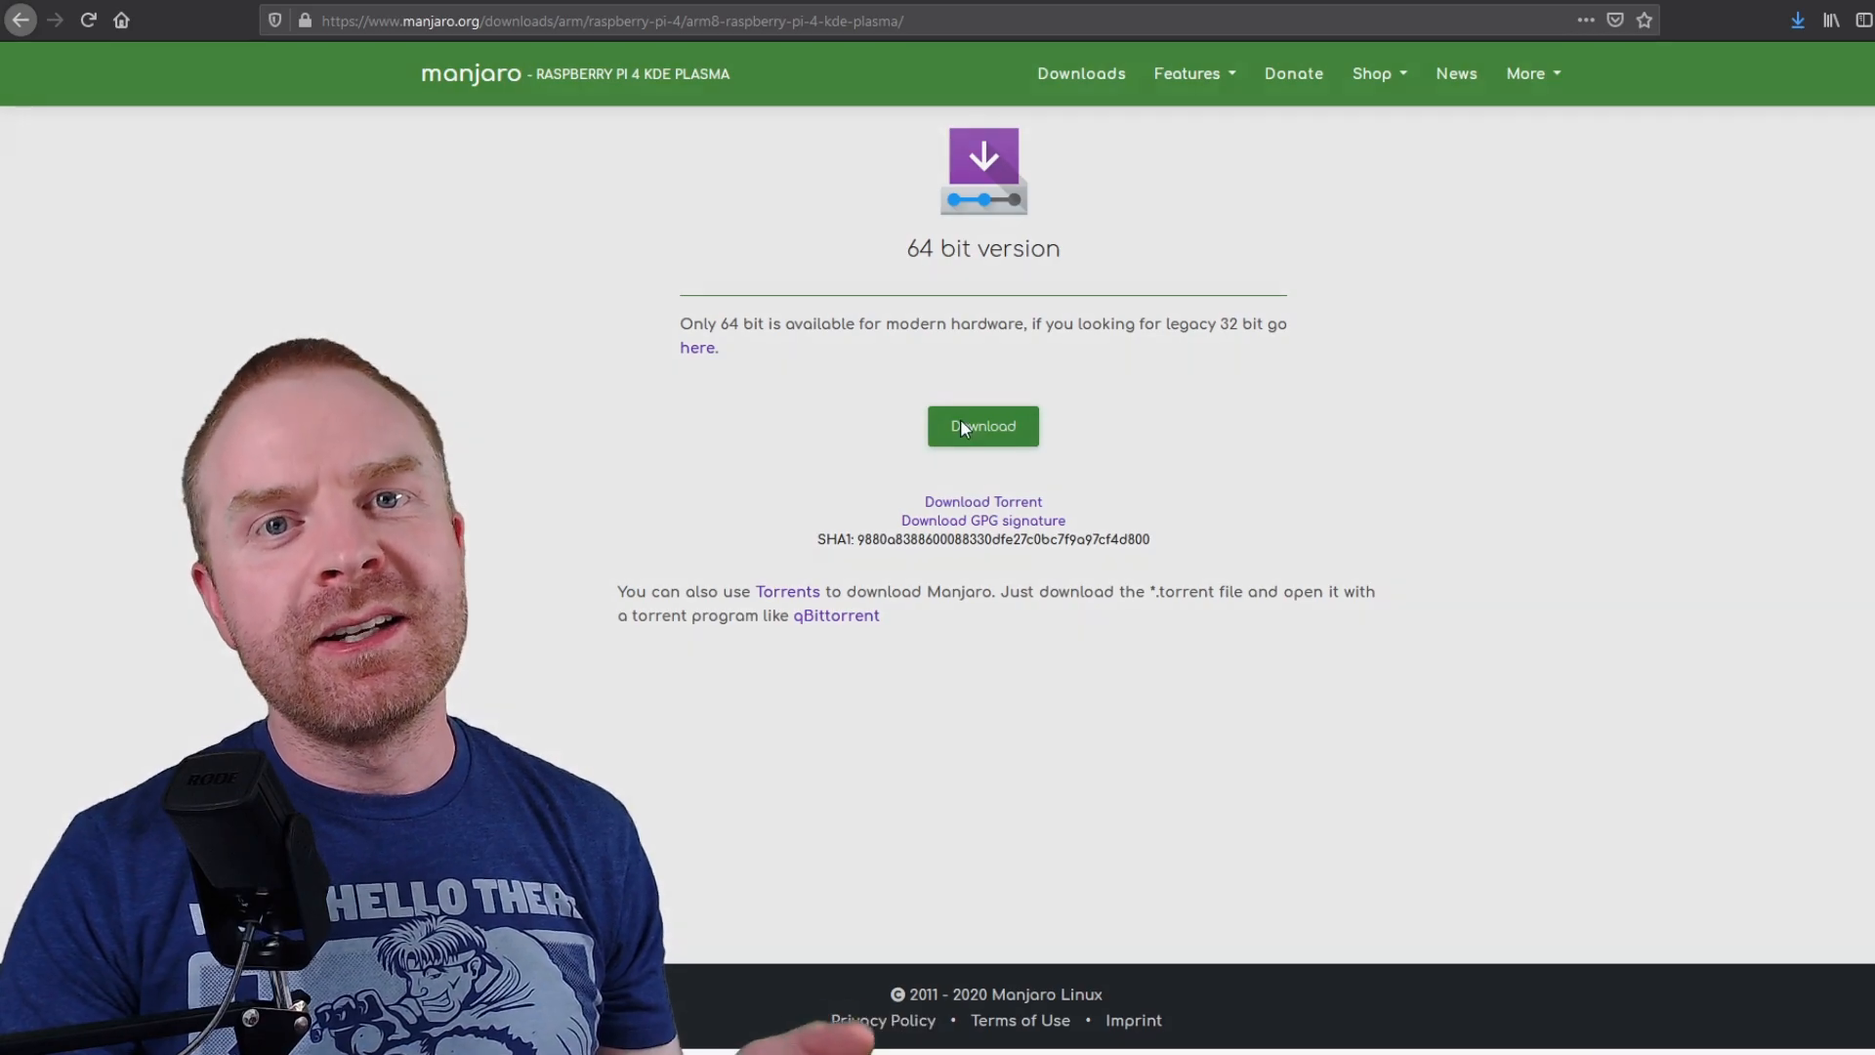
# - Start the 64-bit Raspberry Pi 4 KDE Plasma image download through the Acknowledgments popup
pyautogui.click(982, 426)
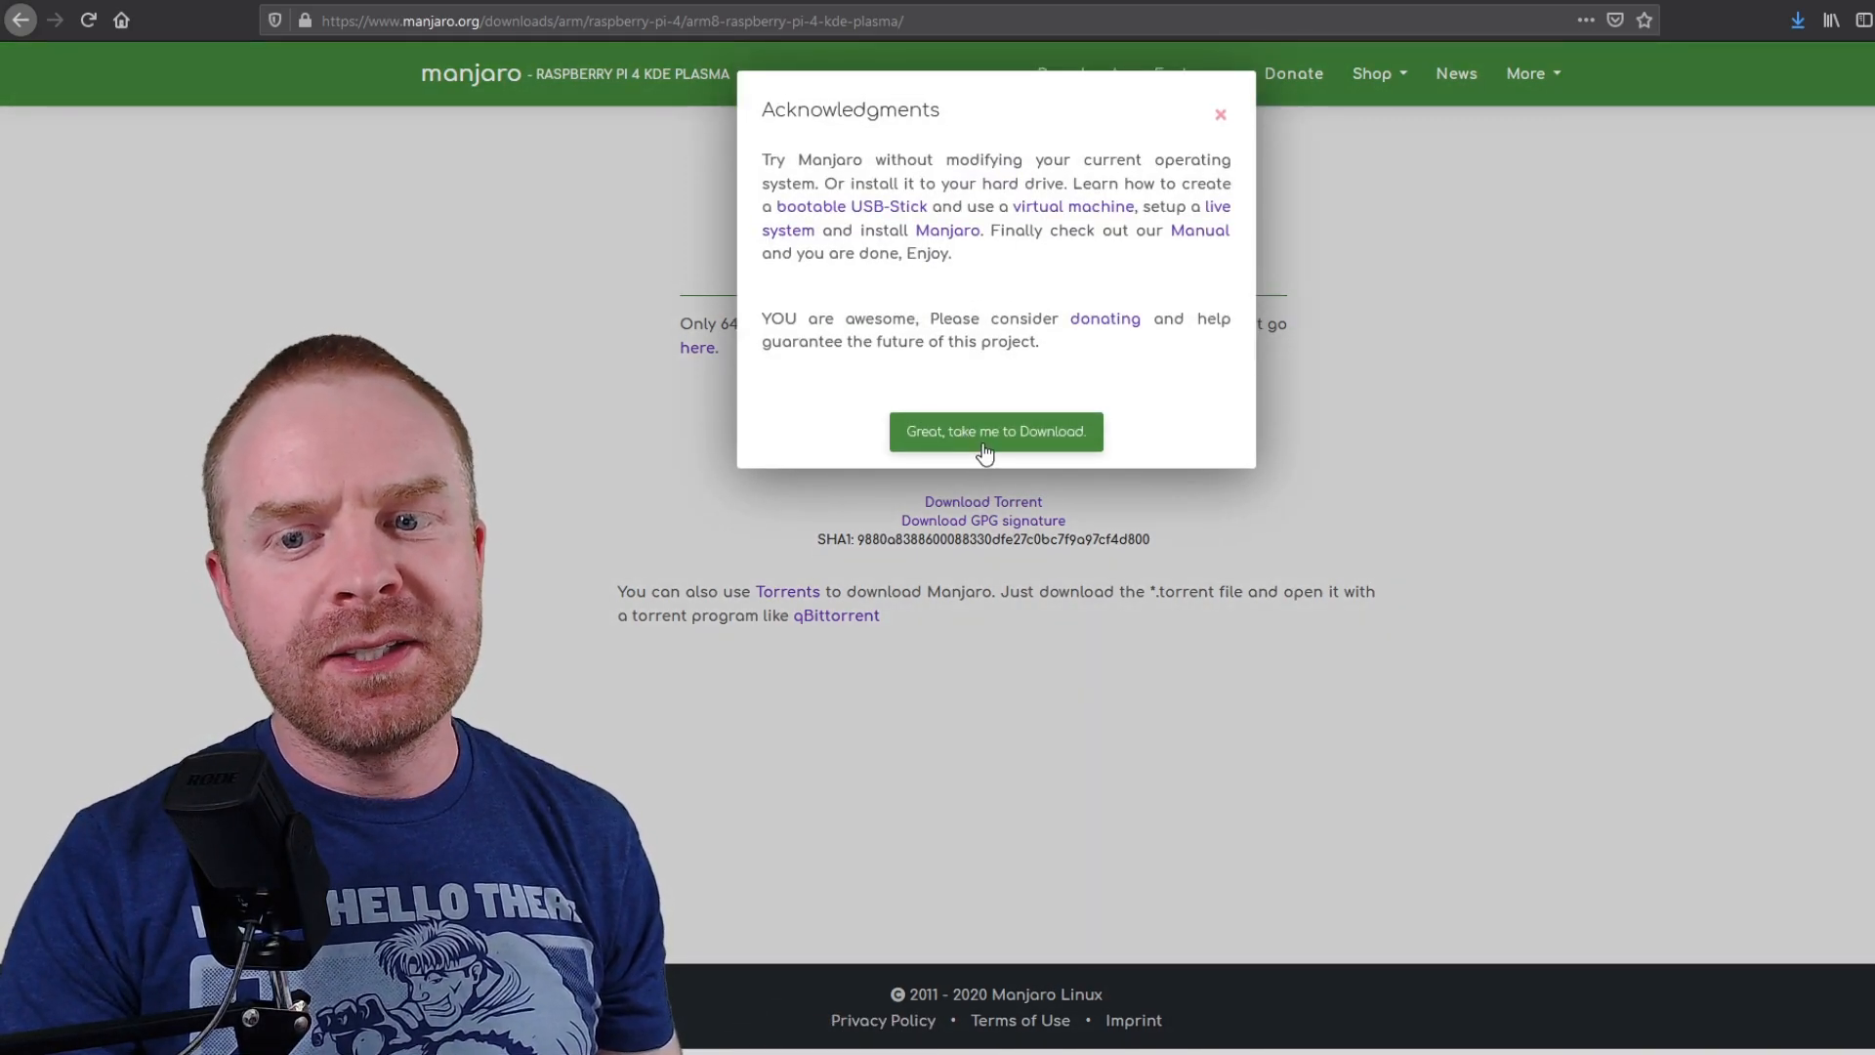
pyautogui.click(994, 430)
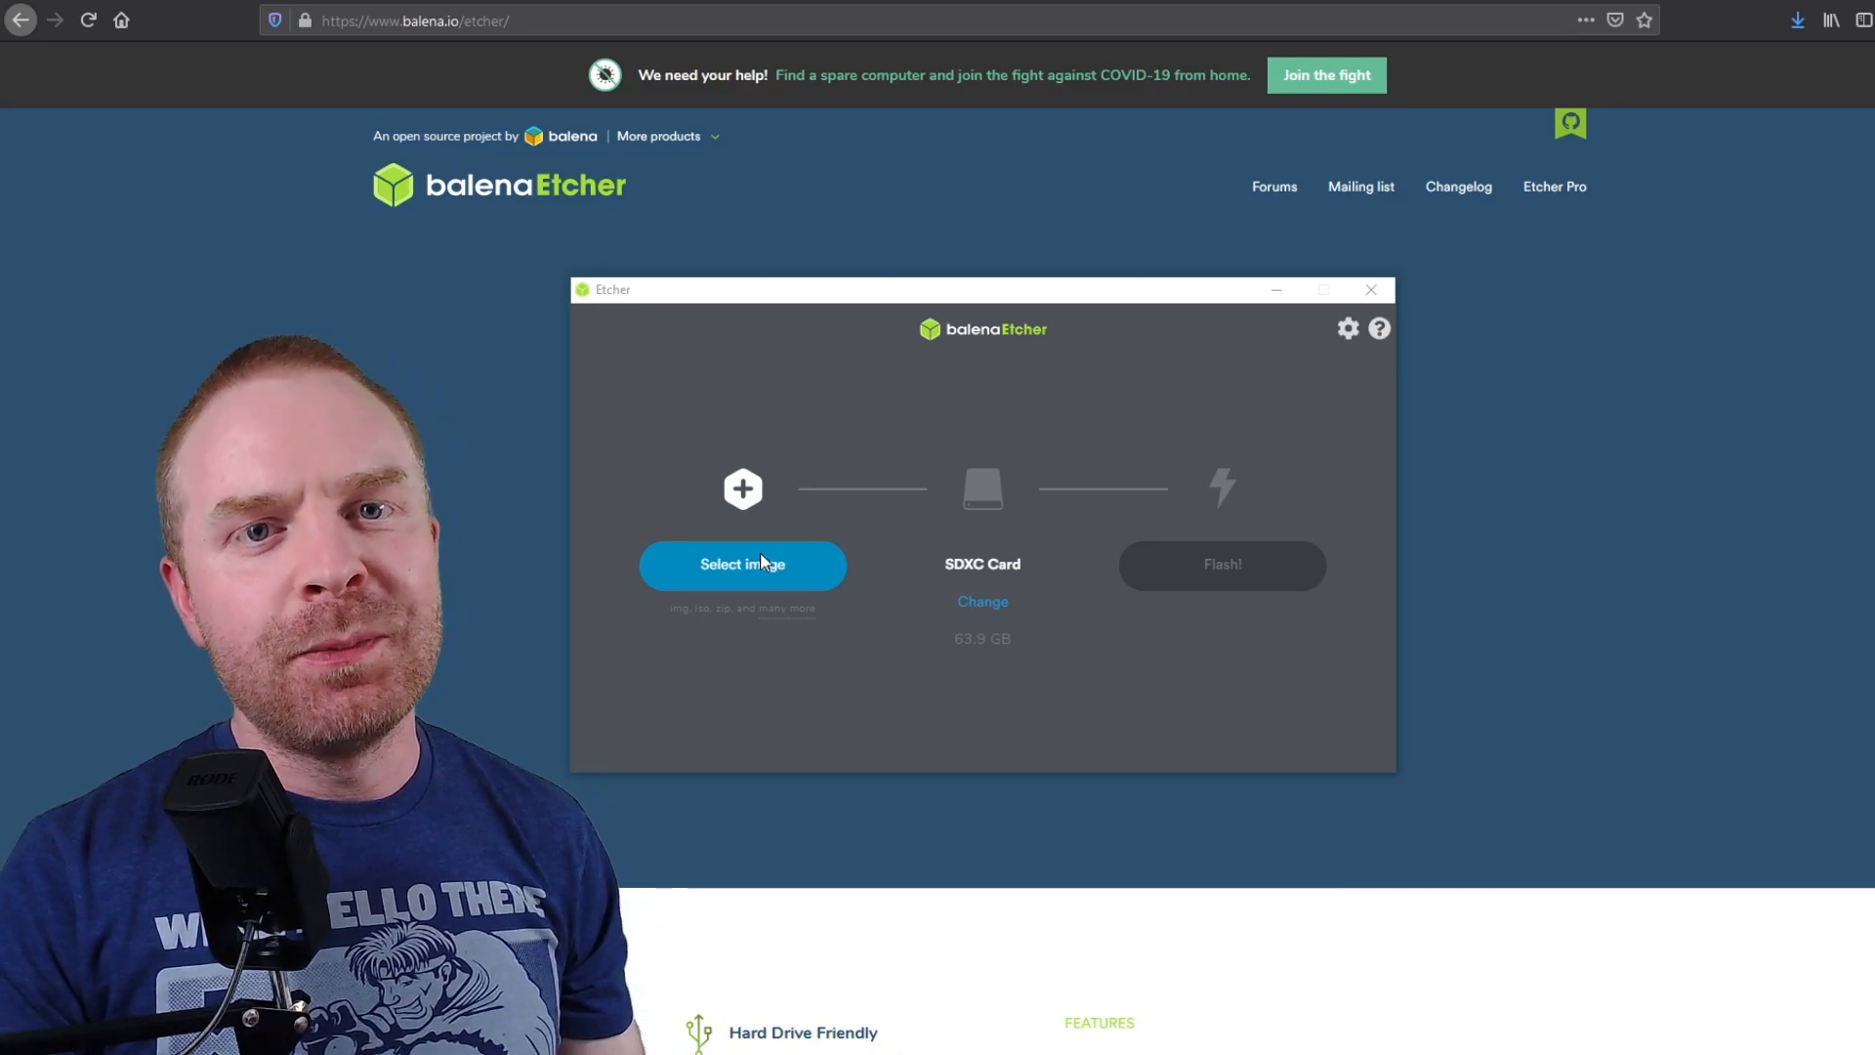
pyautogui.moveTo(739, 574)
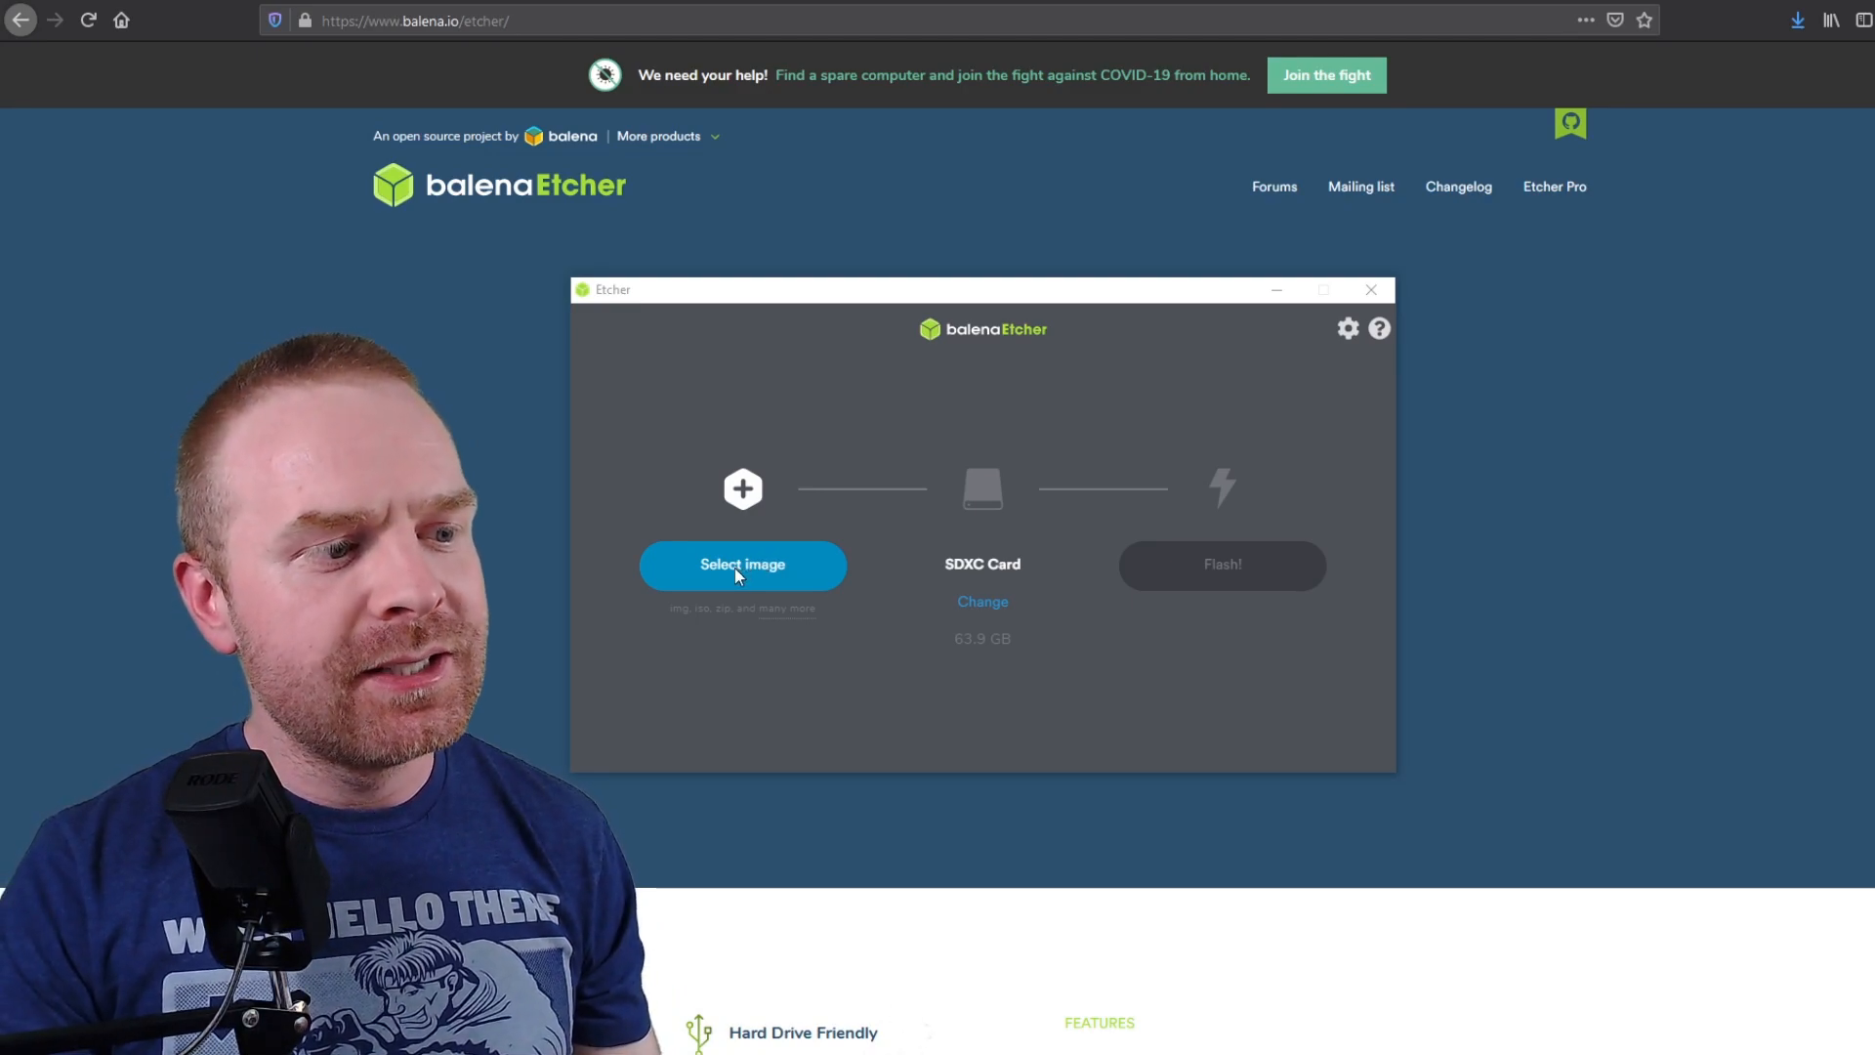
# - Flash the downloaded Manjaro .img onto the 63.9 GB SDXC card as the target drive
pyautogui.click(742, 562)
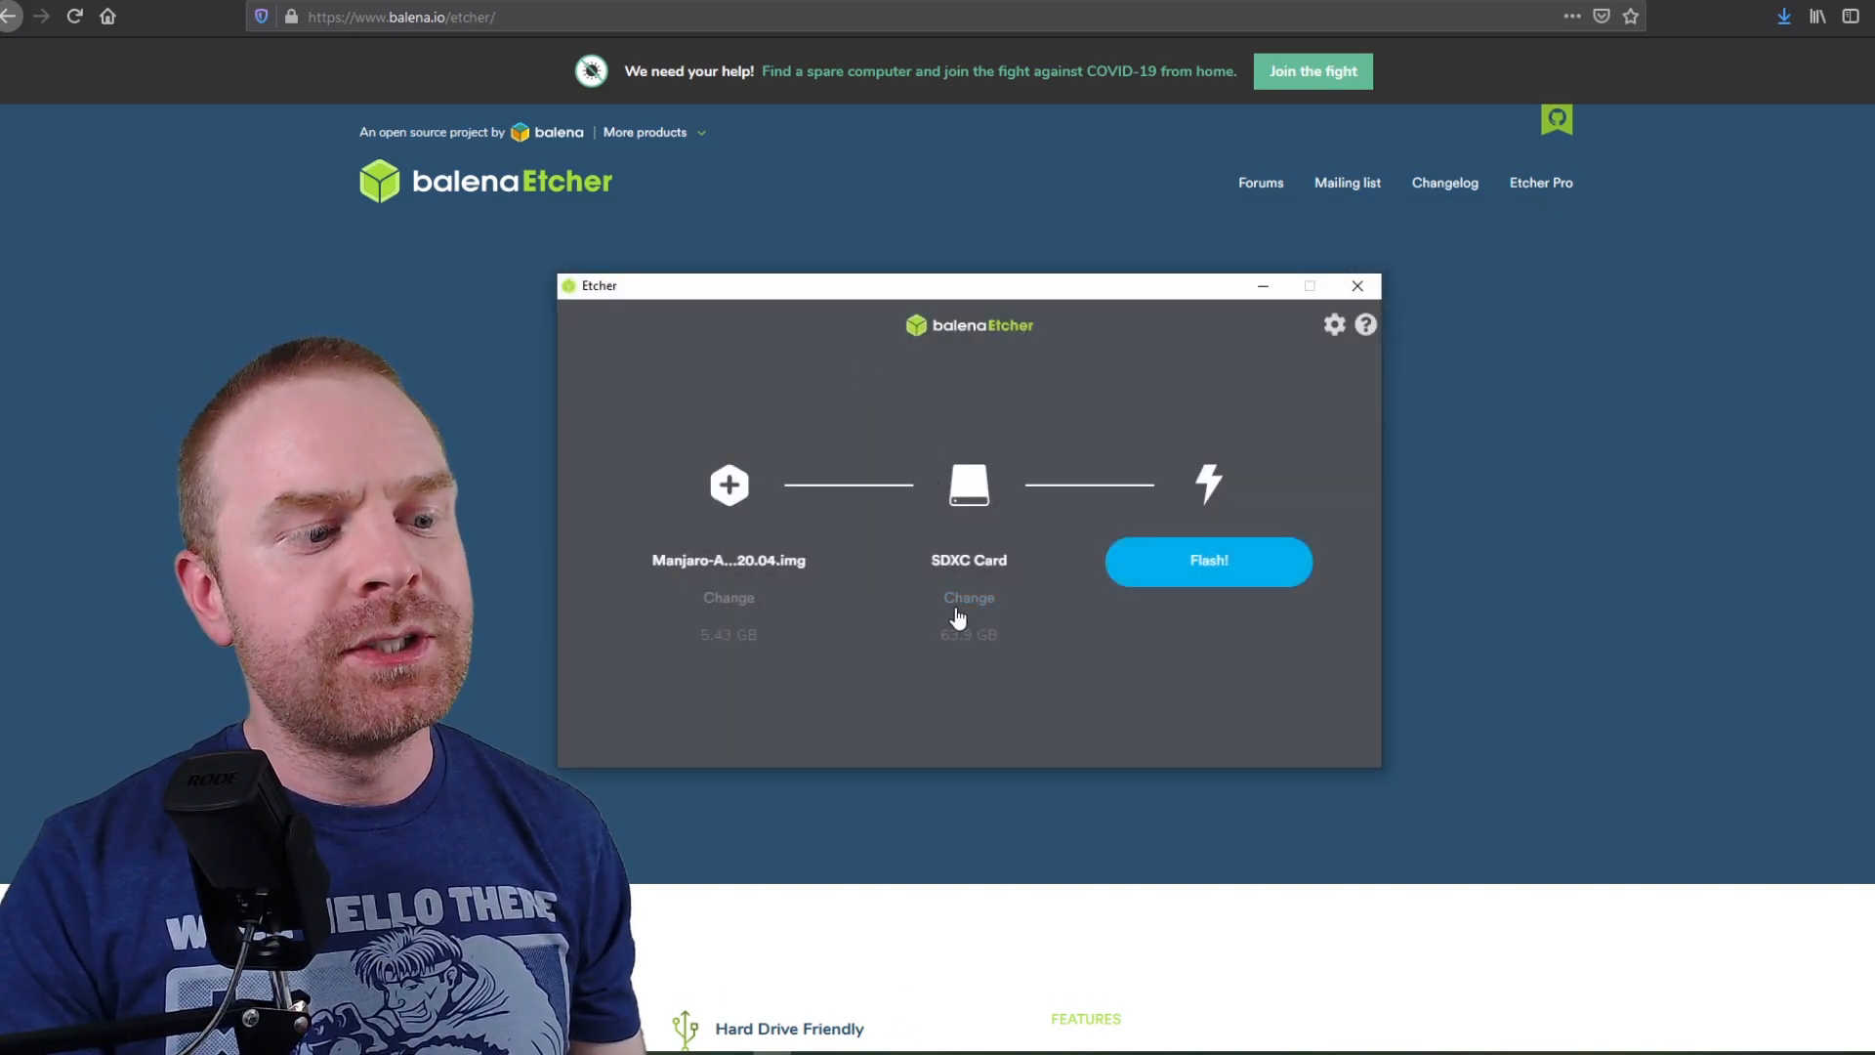
pyautogui.click(968, 597)
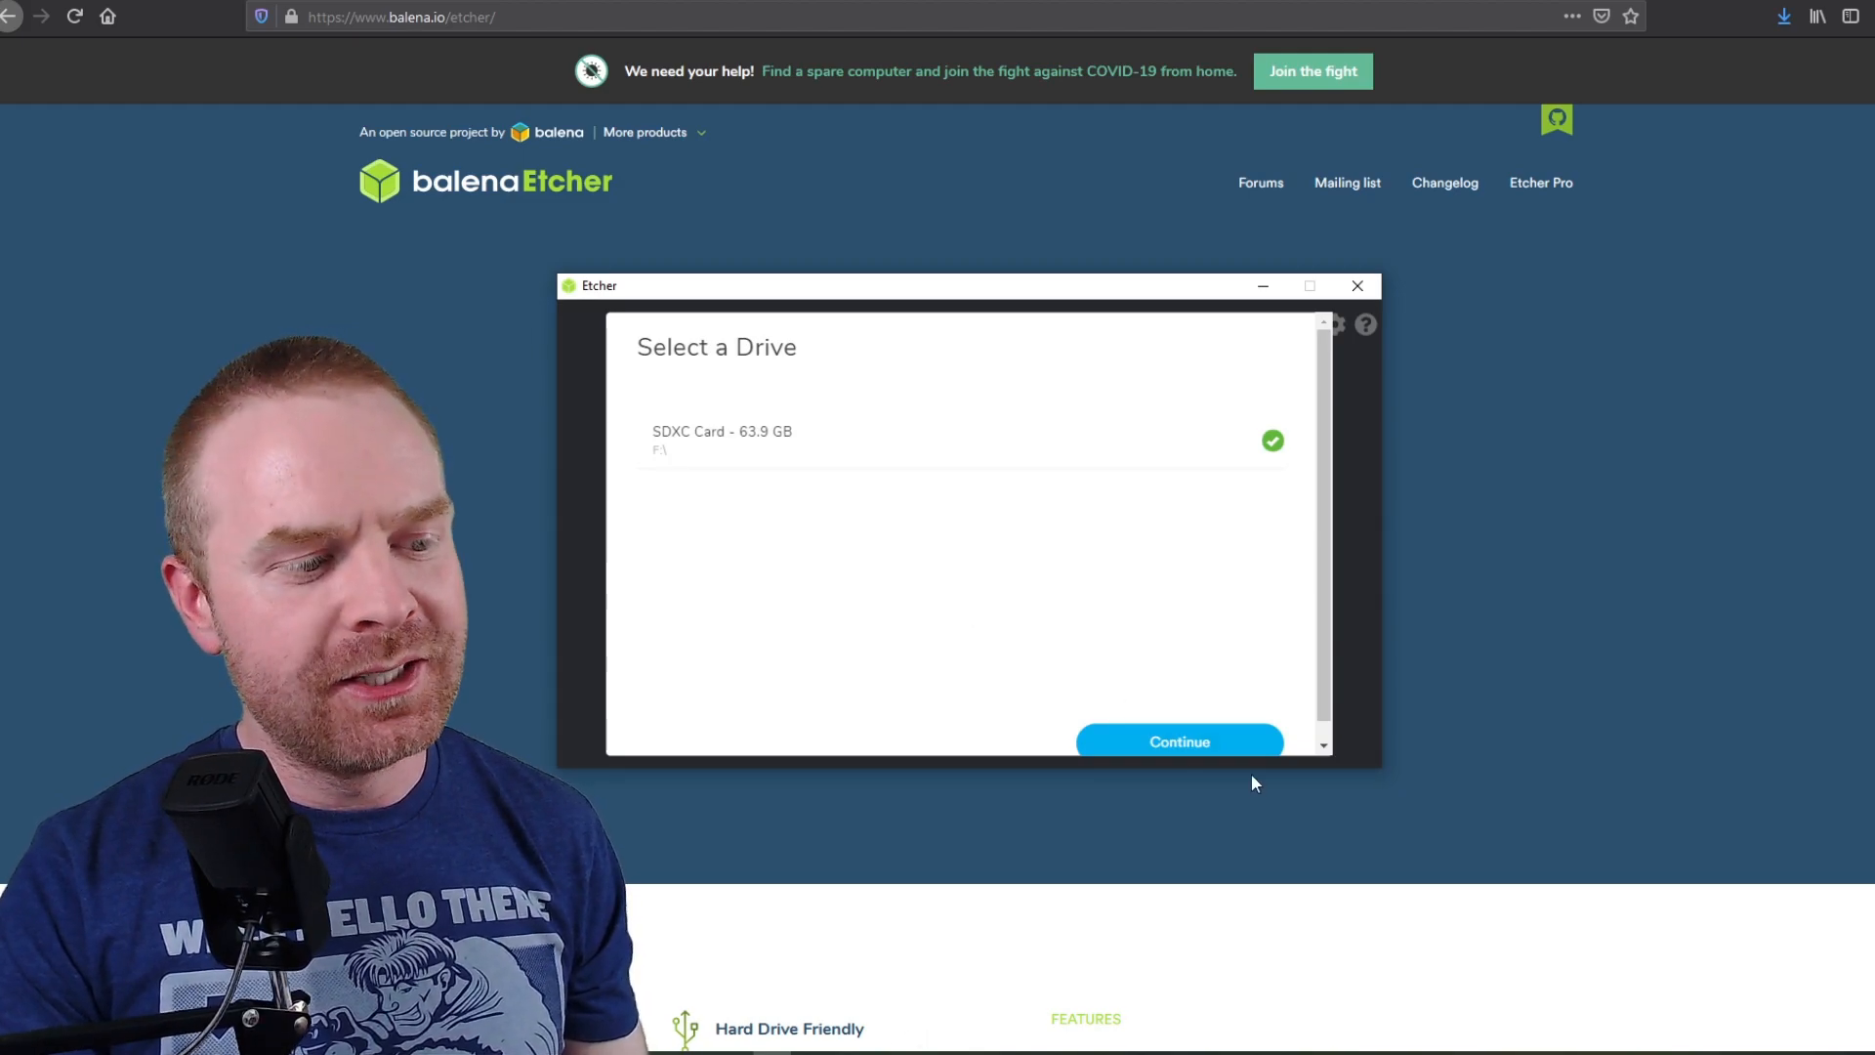
pyautogui.click(1179, 742)
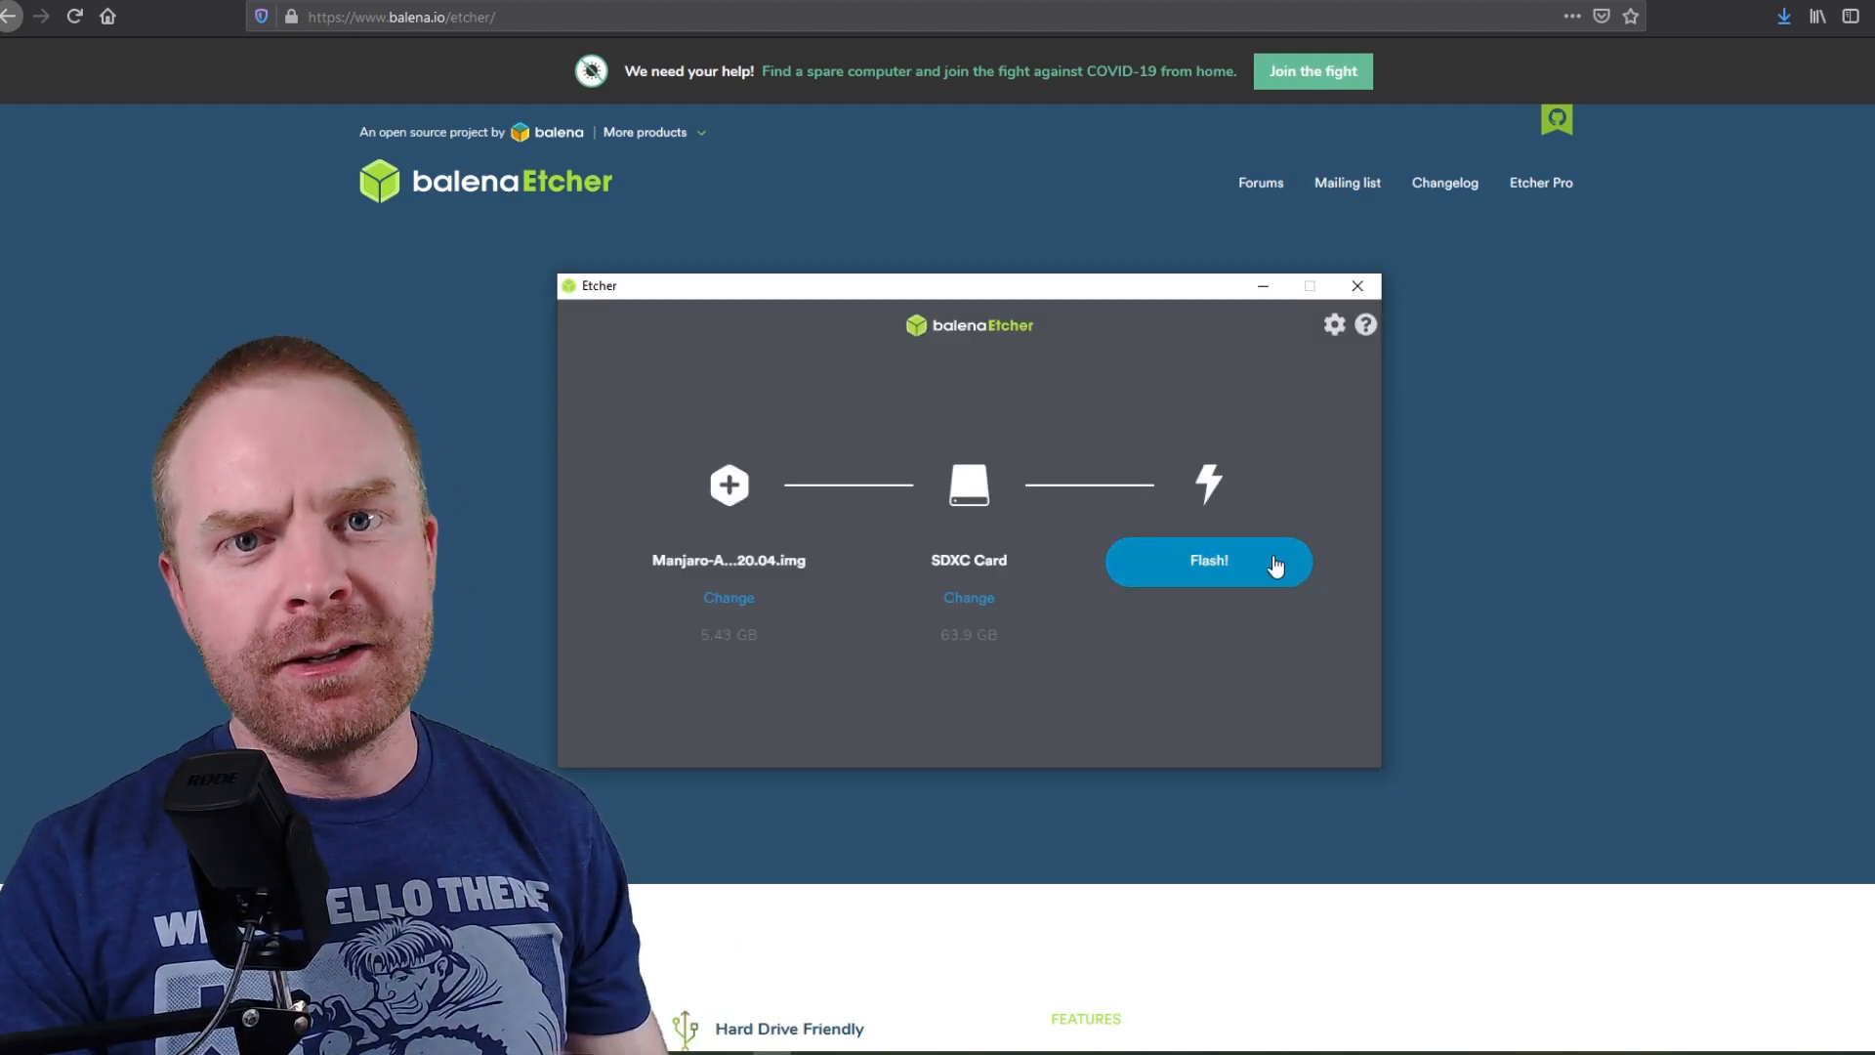
pyautogui.click(1207, 560)
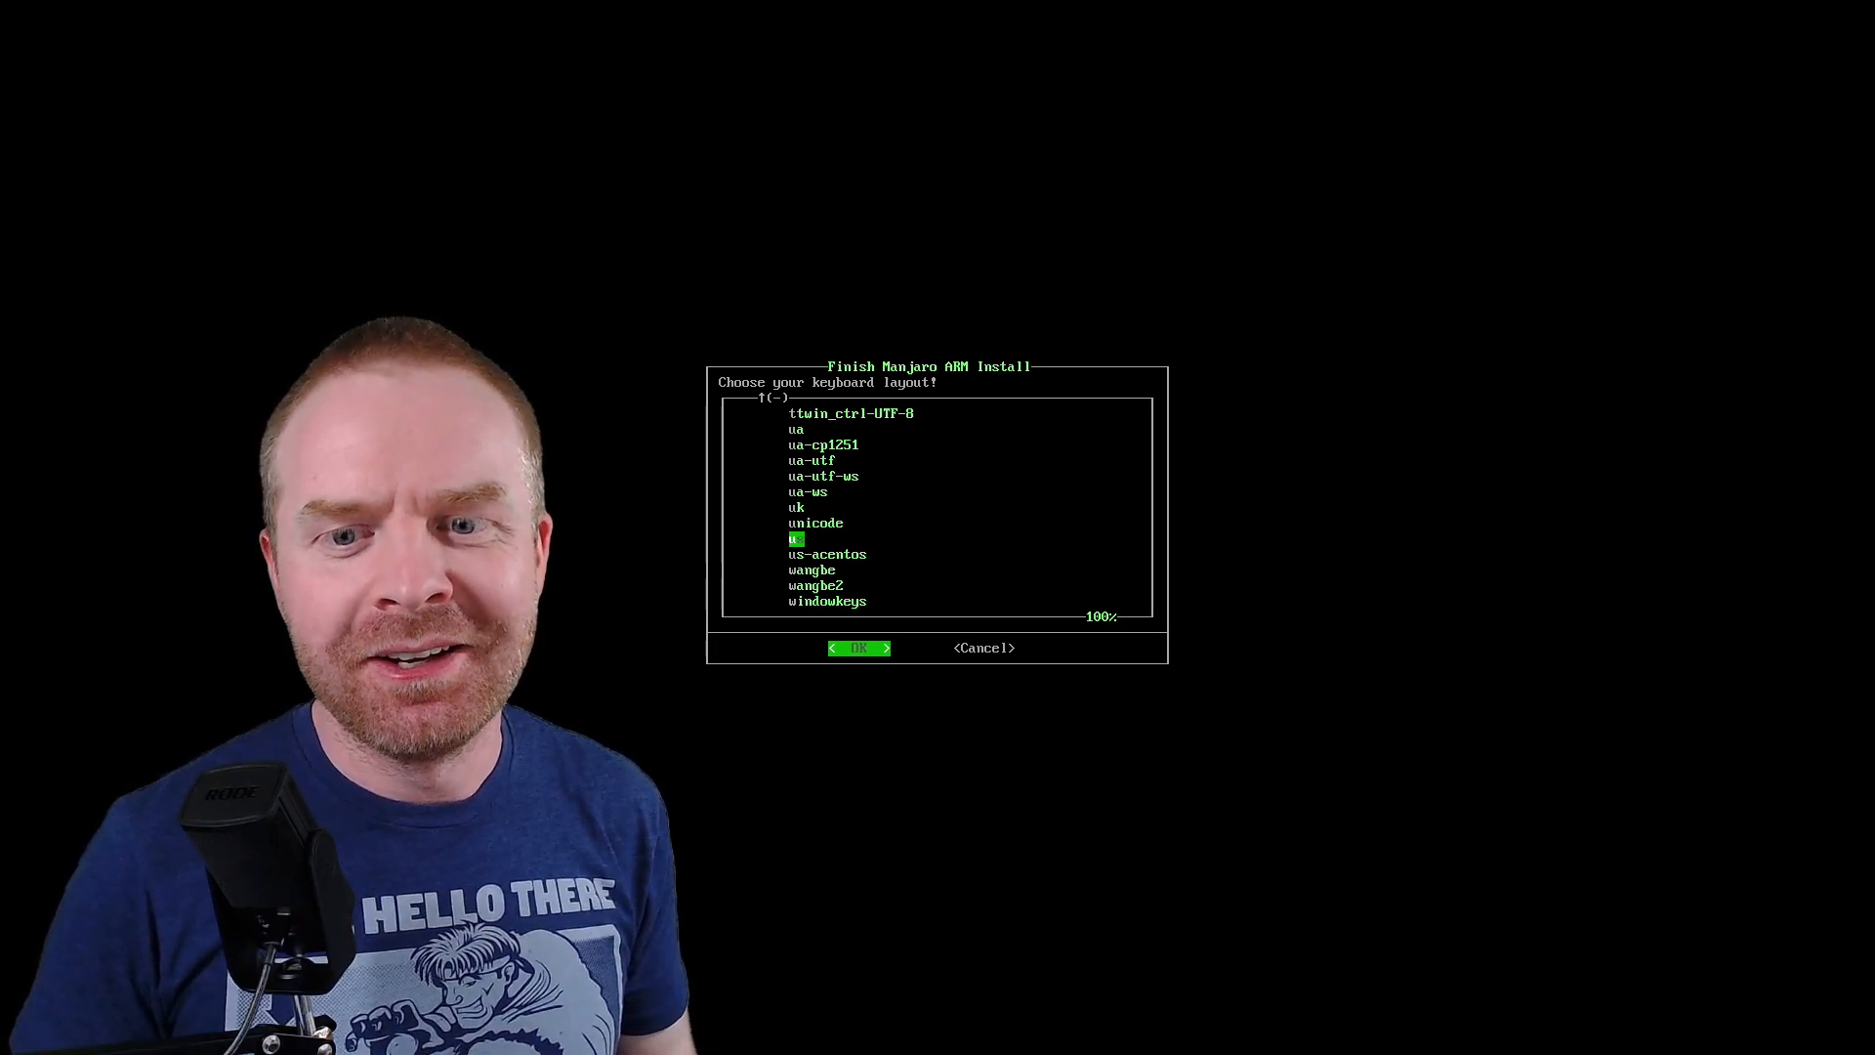
# - Accept the 'us' keyboard layout, confirm the username, and leave additional groups empty
pyautogui.click(859, 647)
pyautogui.write('sujano')
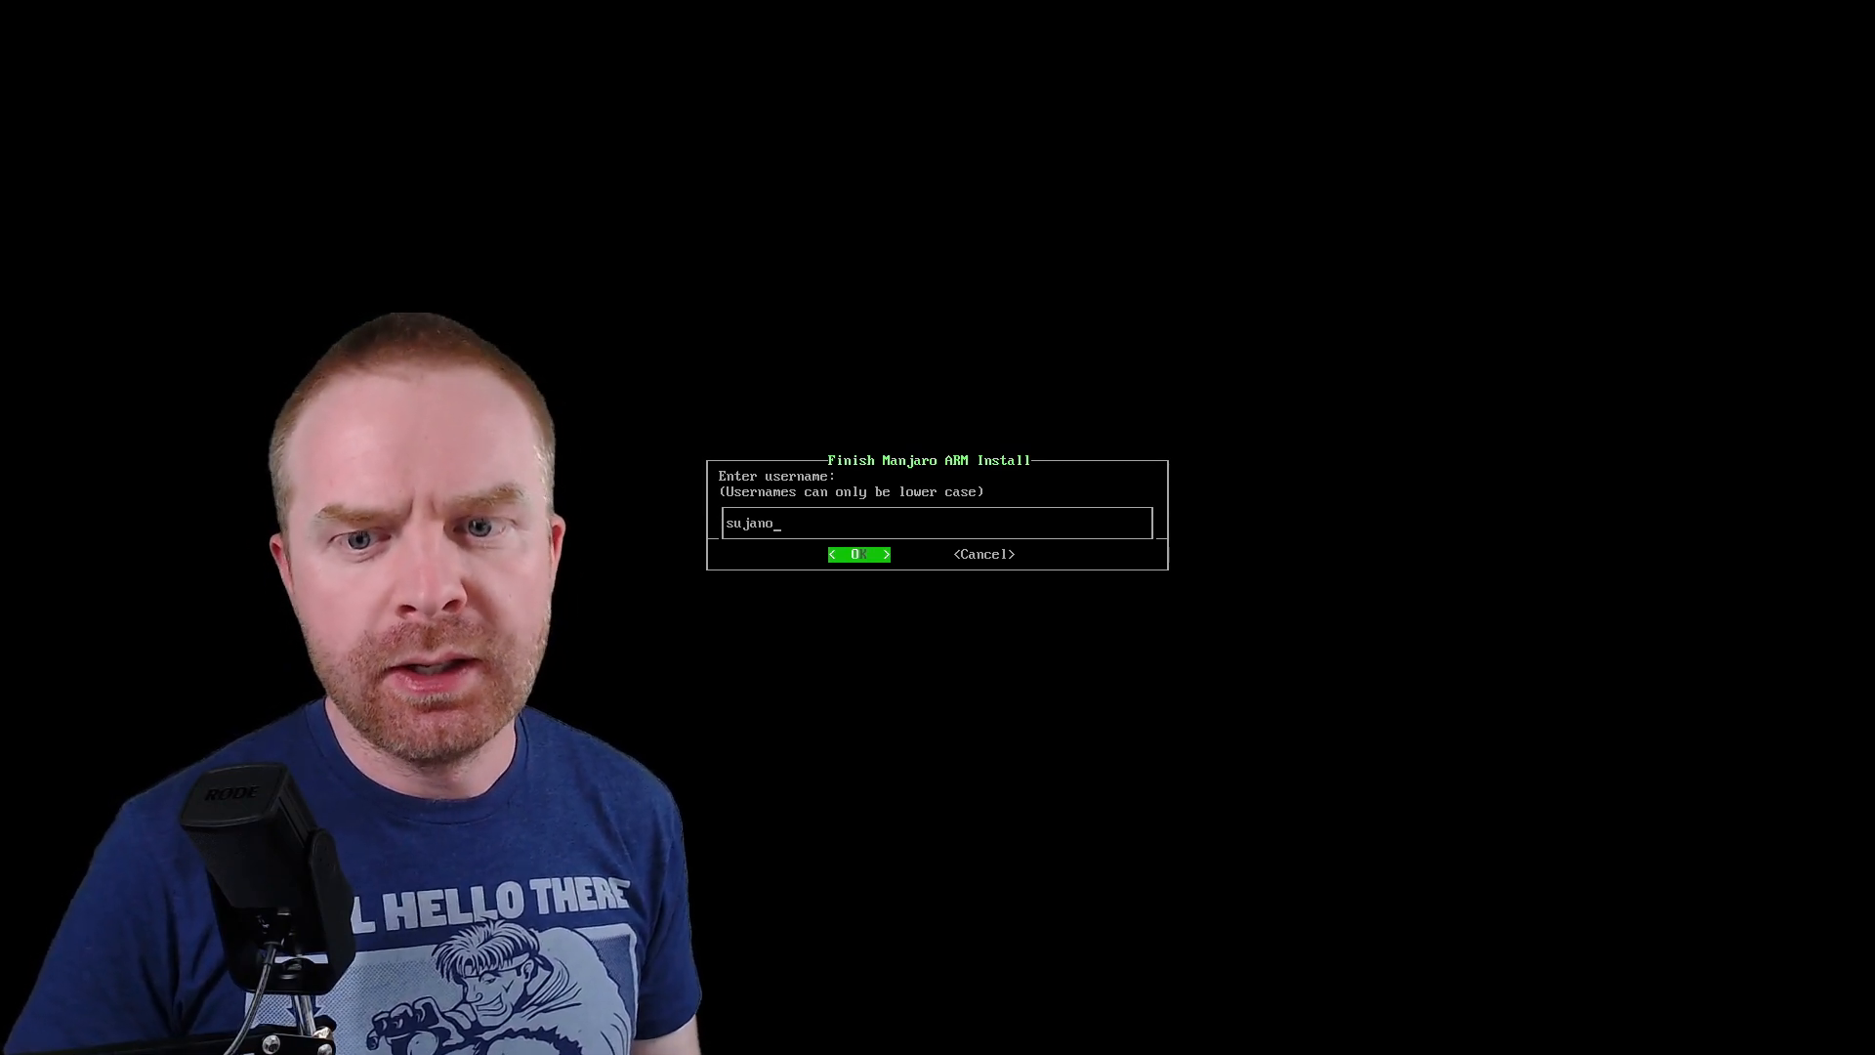
pyautogui.click(860, 553)
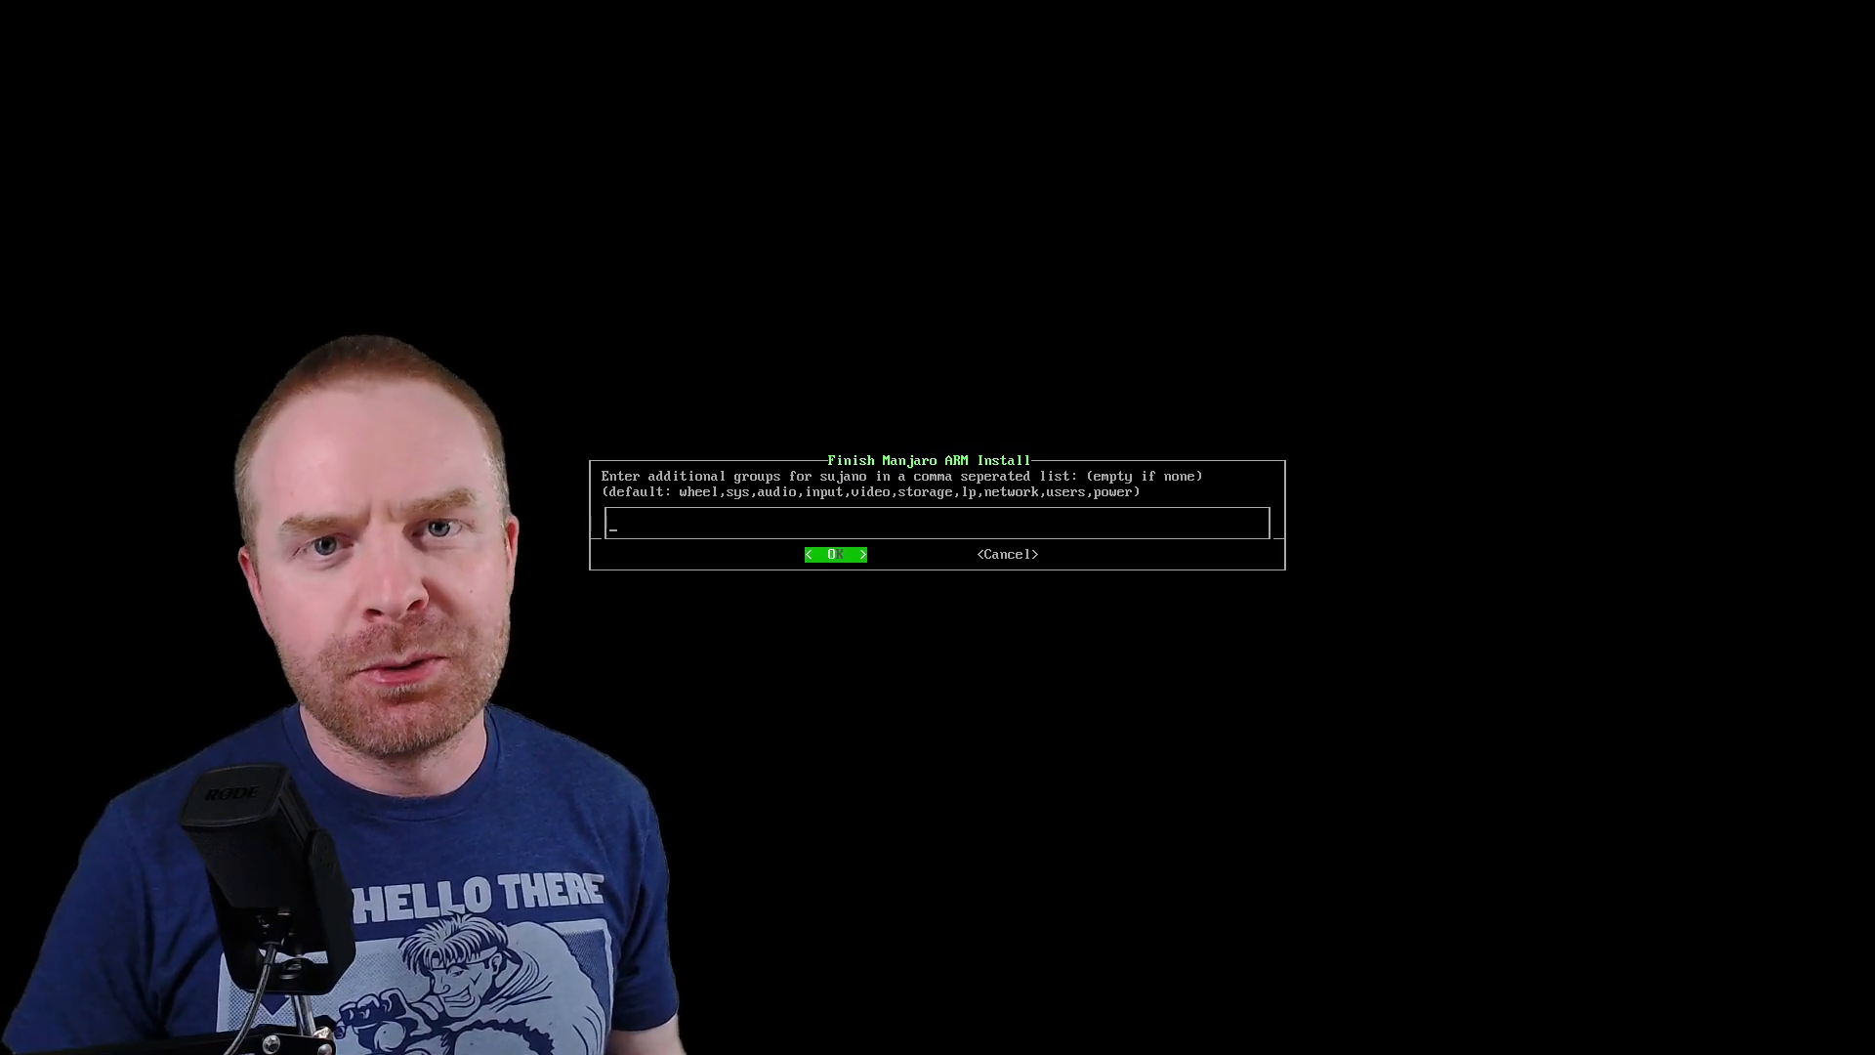
pyautogui.click(834, 553)
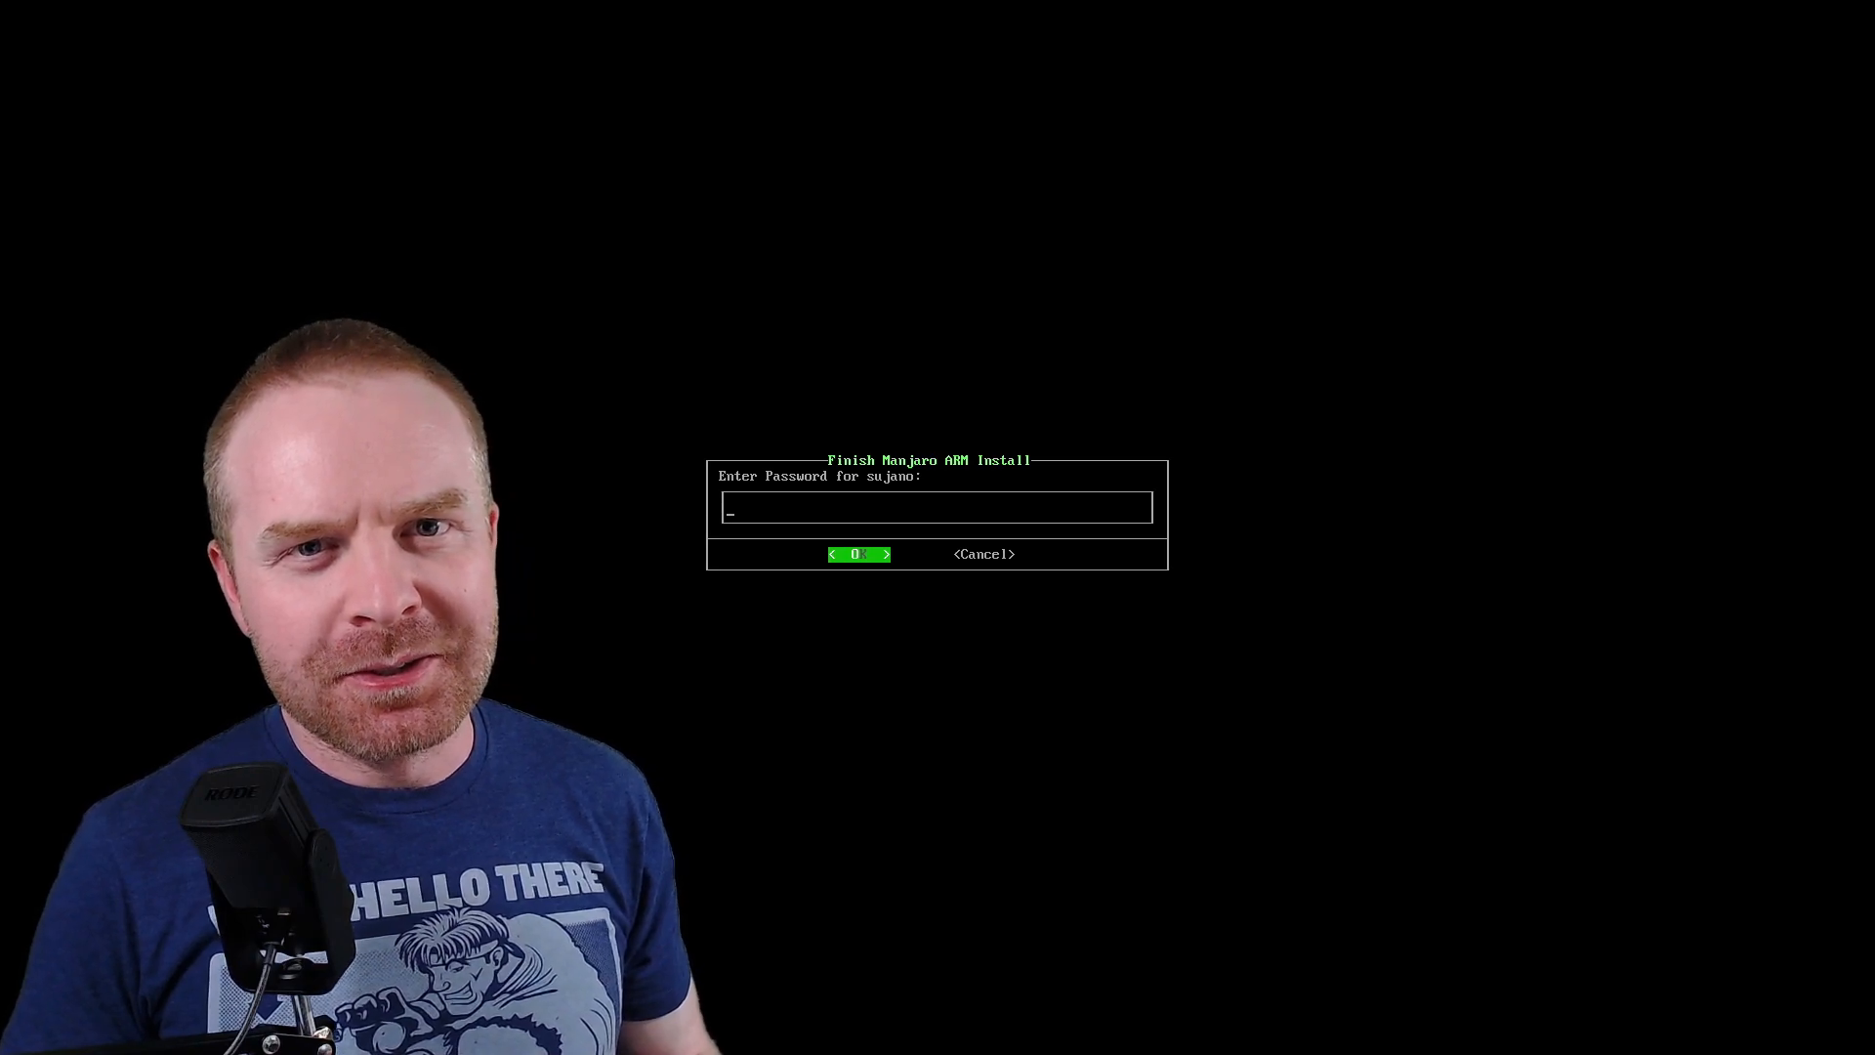
# - Confirm the user and root passwords and set the timezone to America/Toronto
pyautogui.click(859, 553)
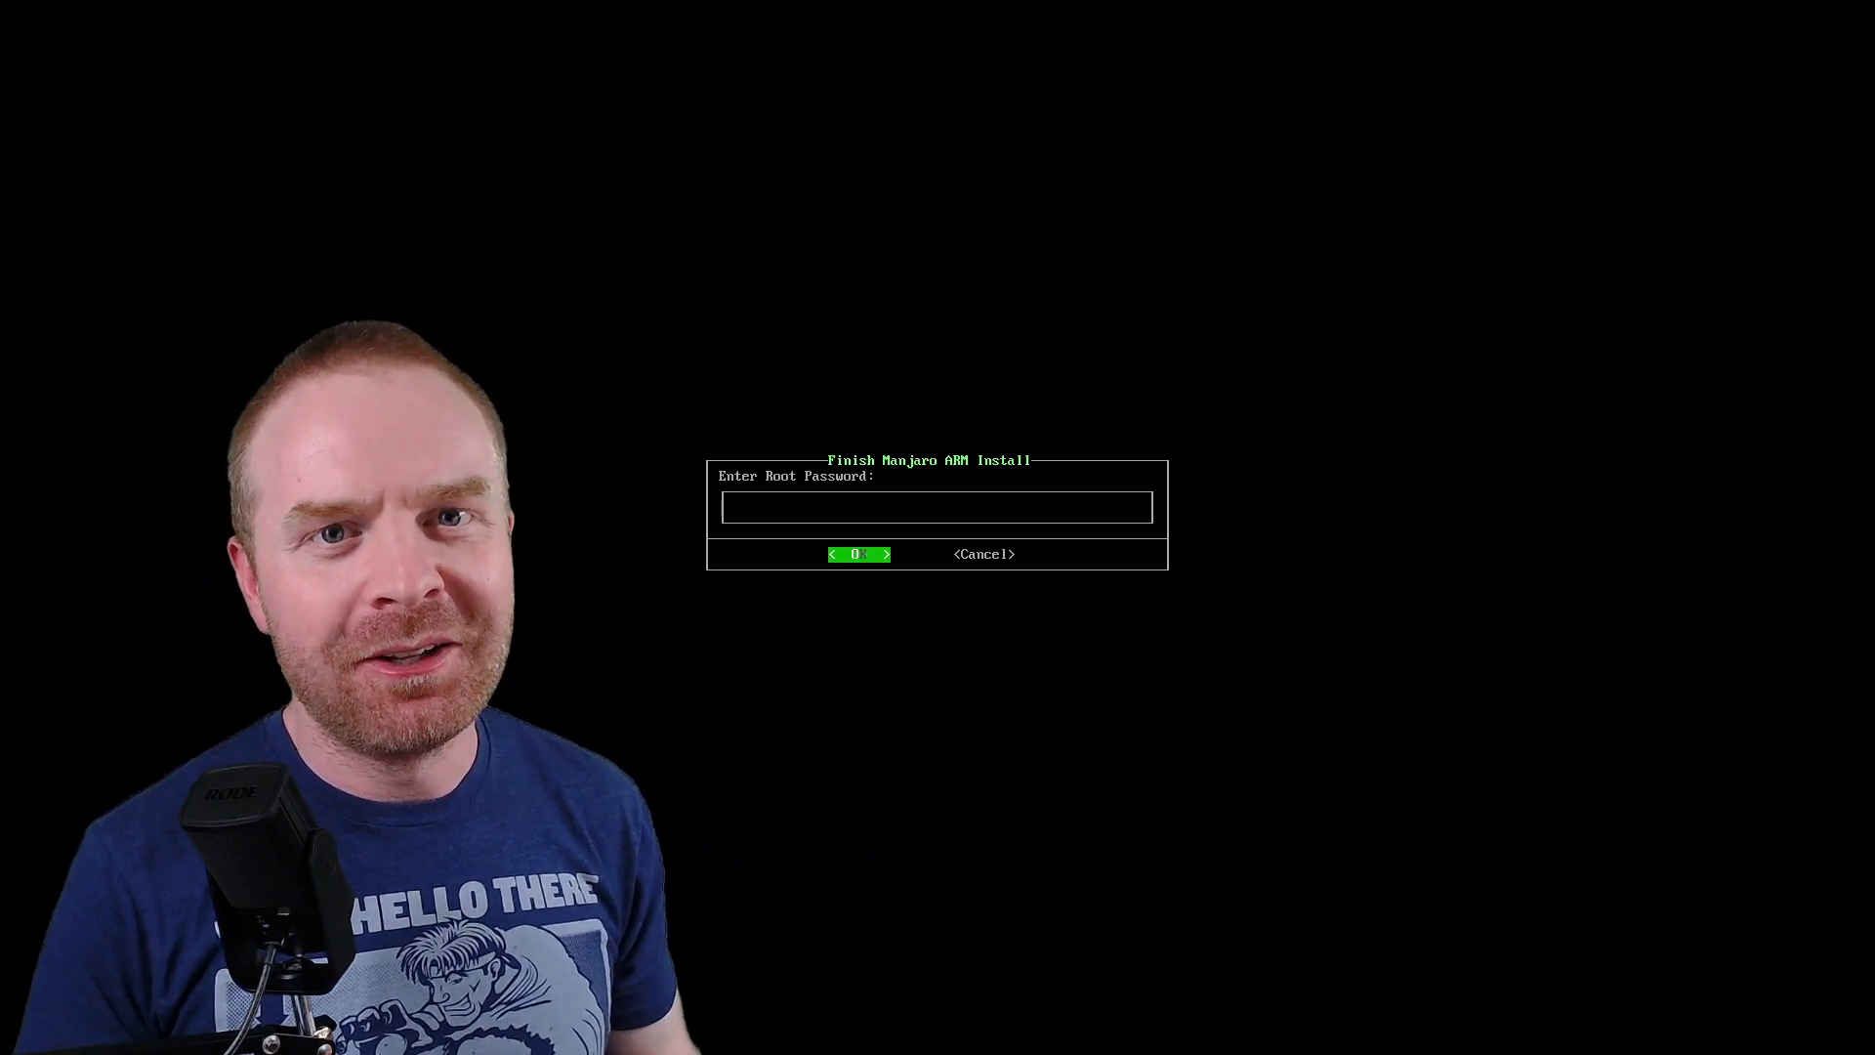
pyautogui.click(857, 553)
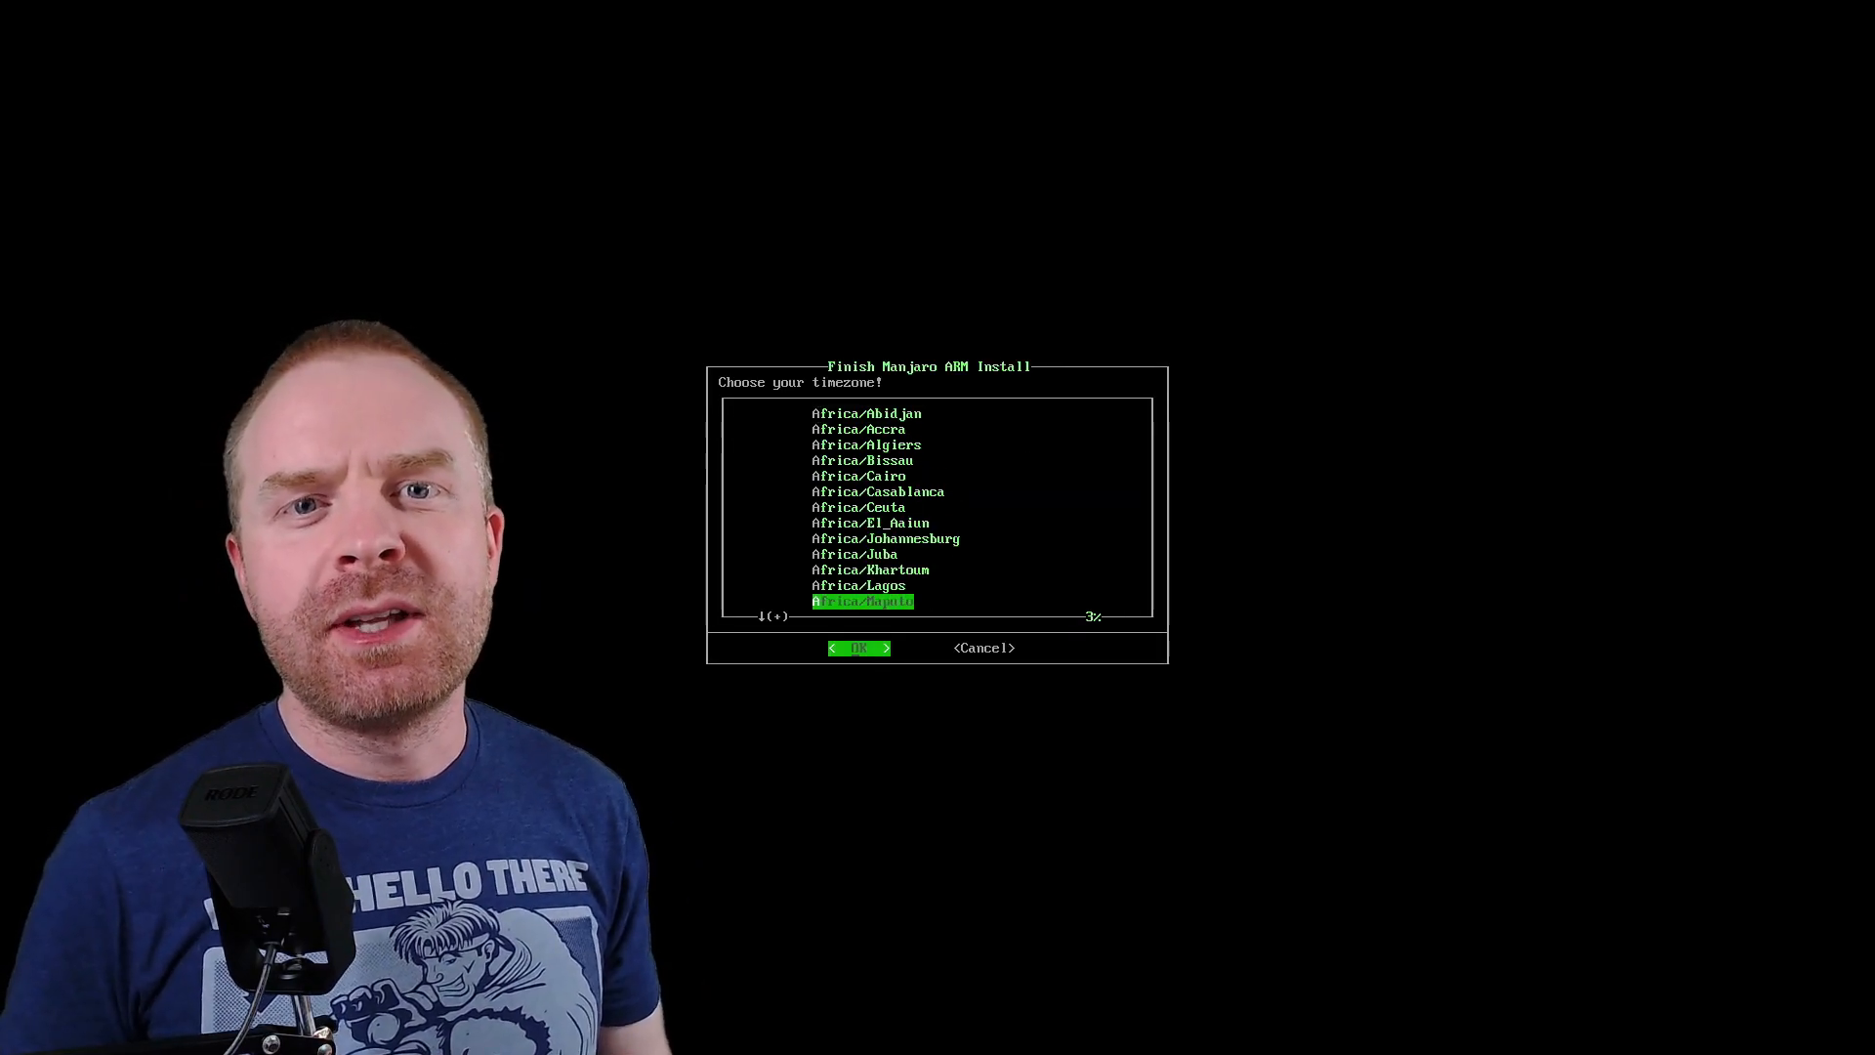
pyautogui.scroll(-3)
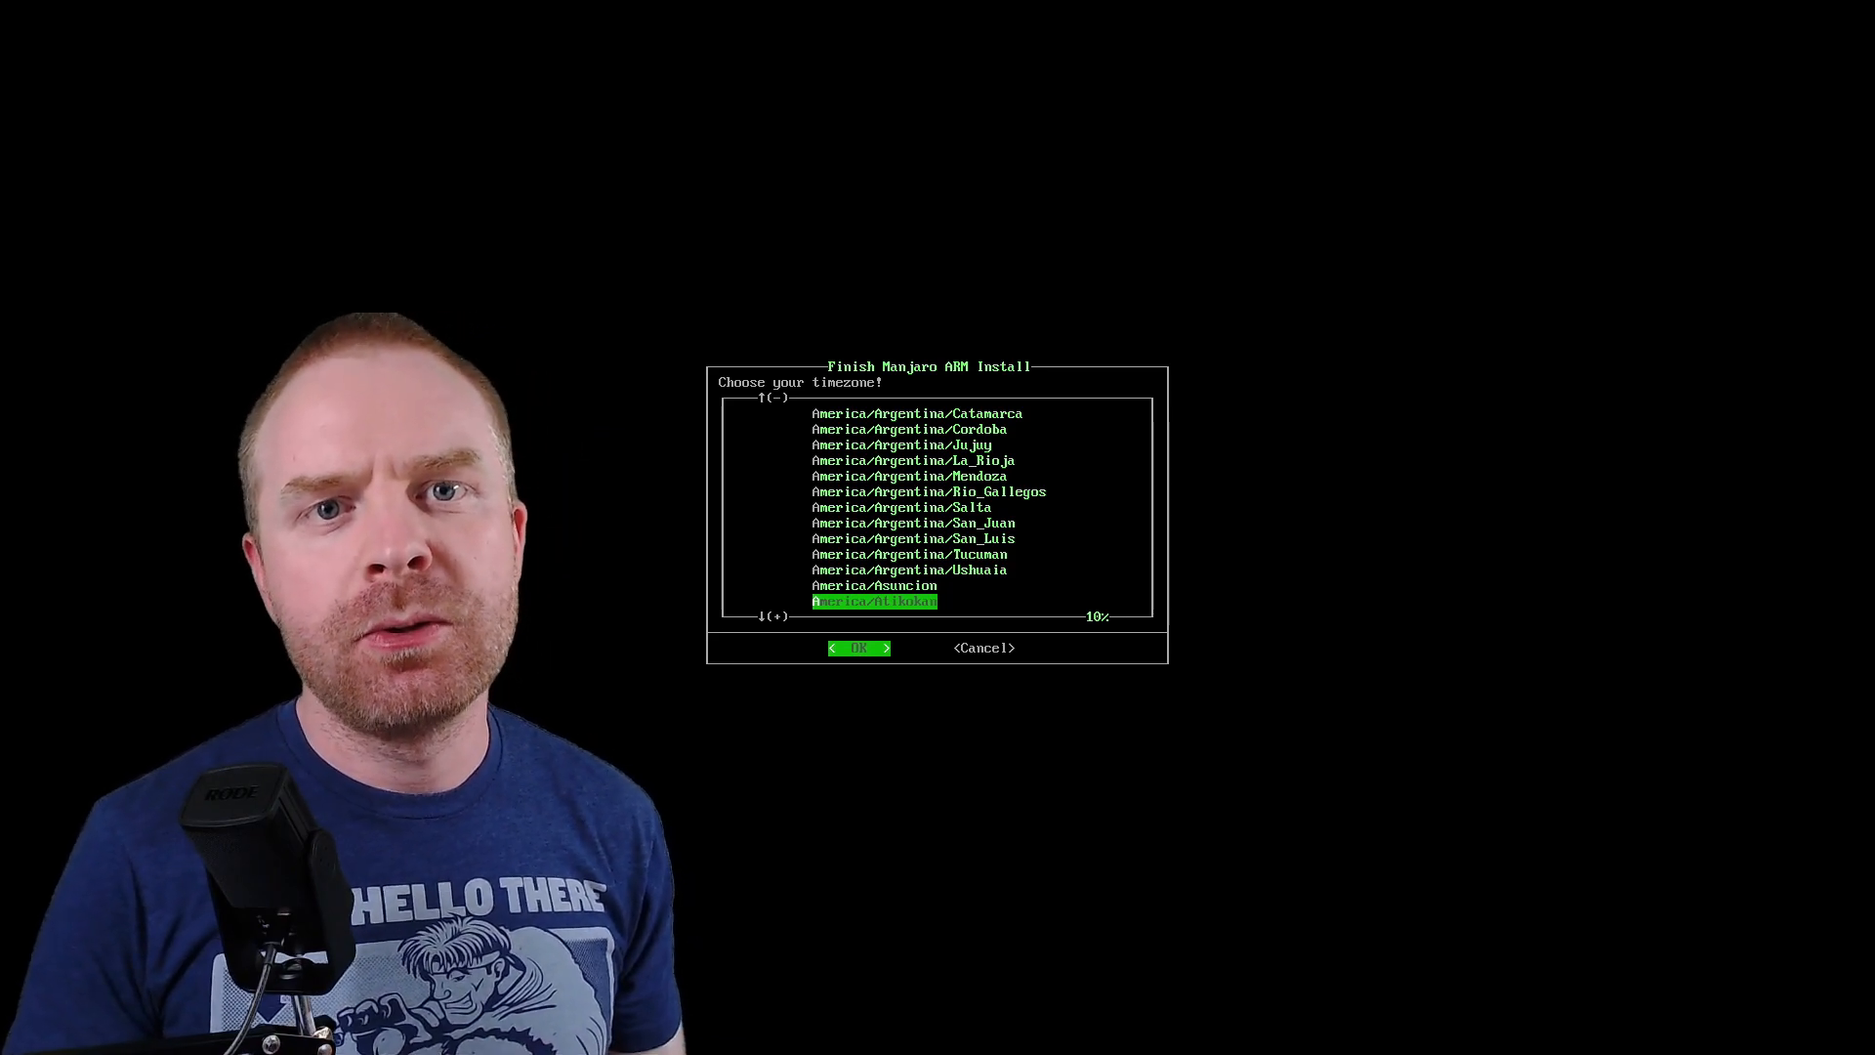
pyautogui.click(857, 646)
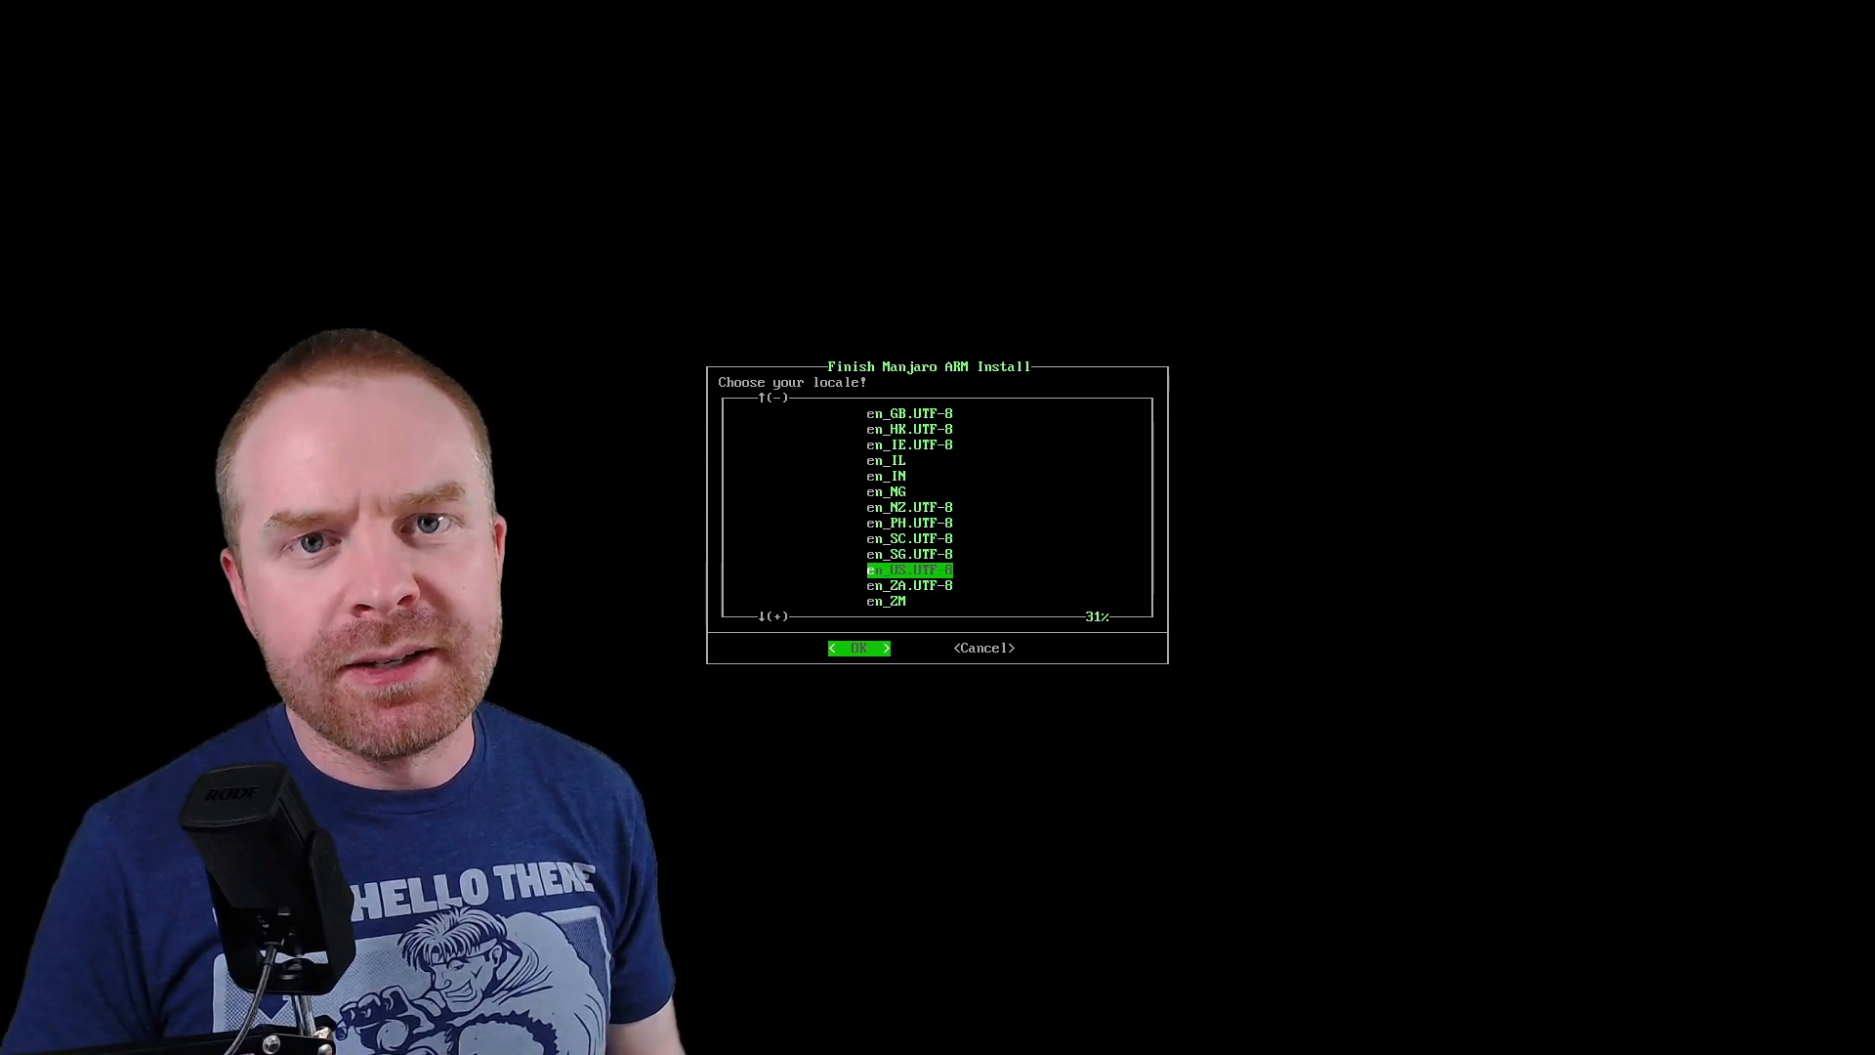
# - Choose the en_US.UTF-8 locale and set the hostname to sujano-pi
pyautogui.click(857, 646)
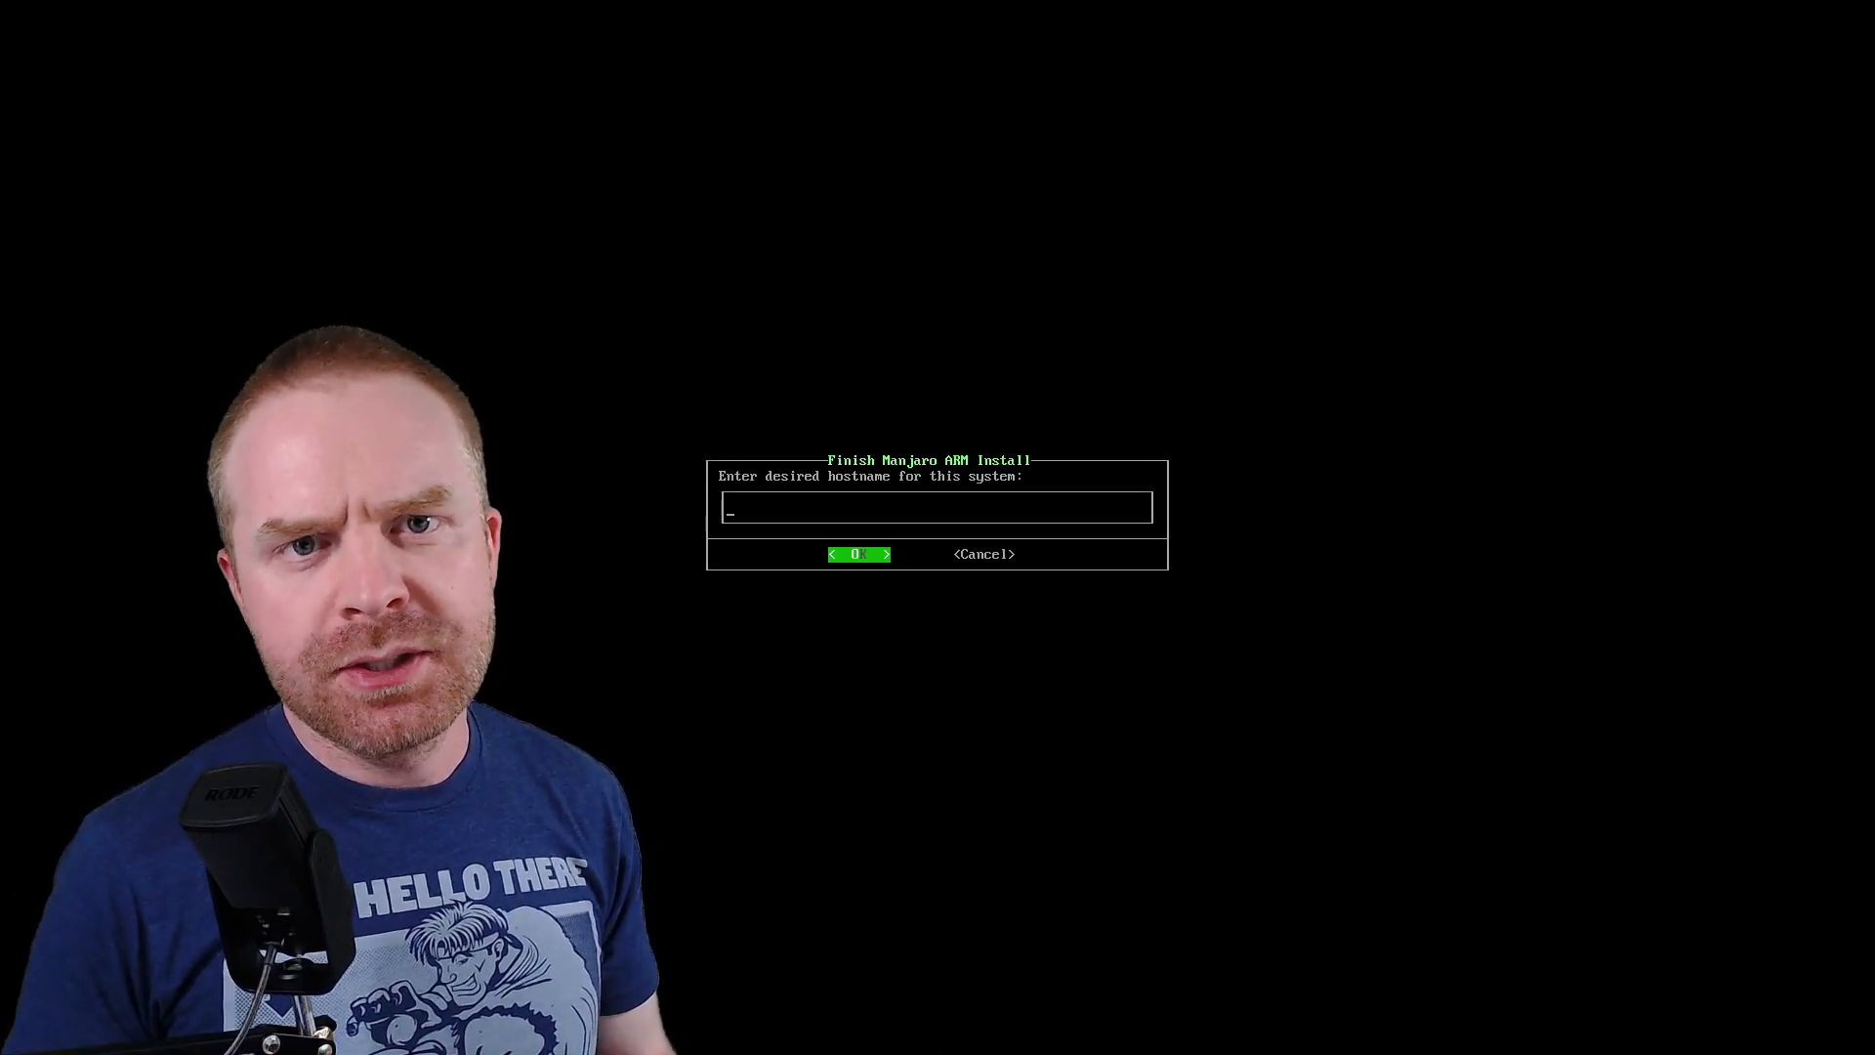
pyautogui.write('sujano-pi')
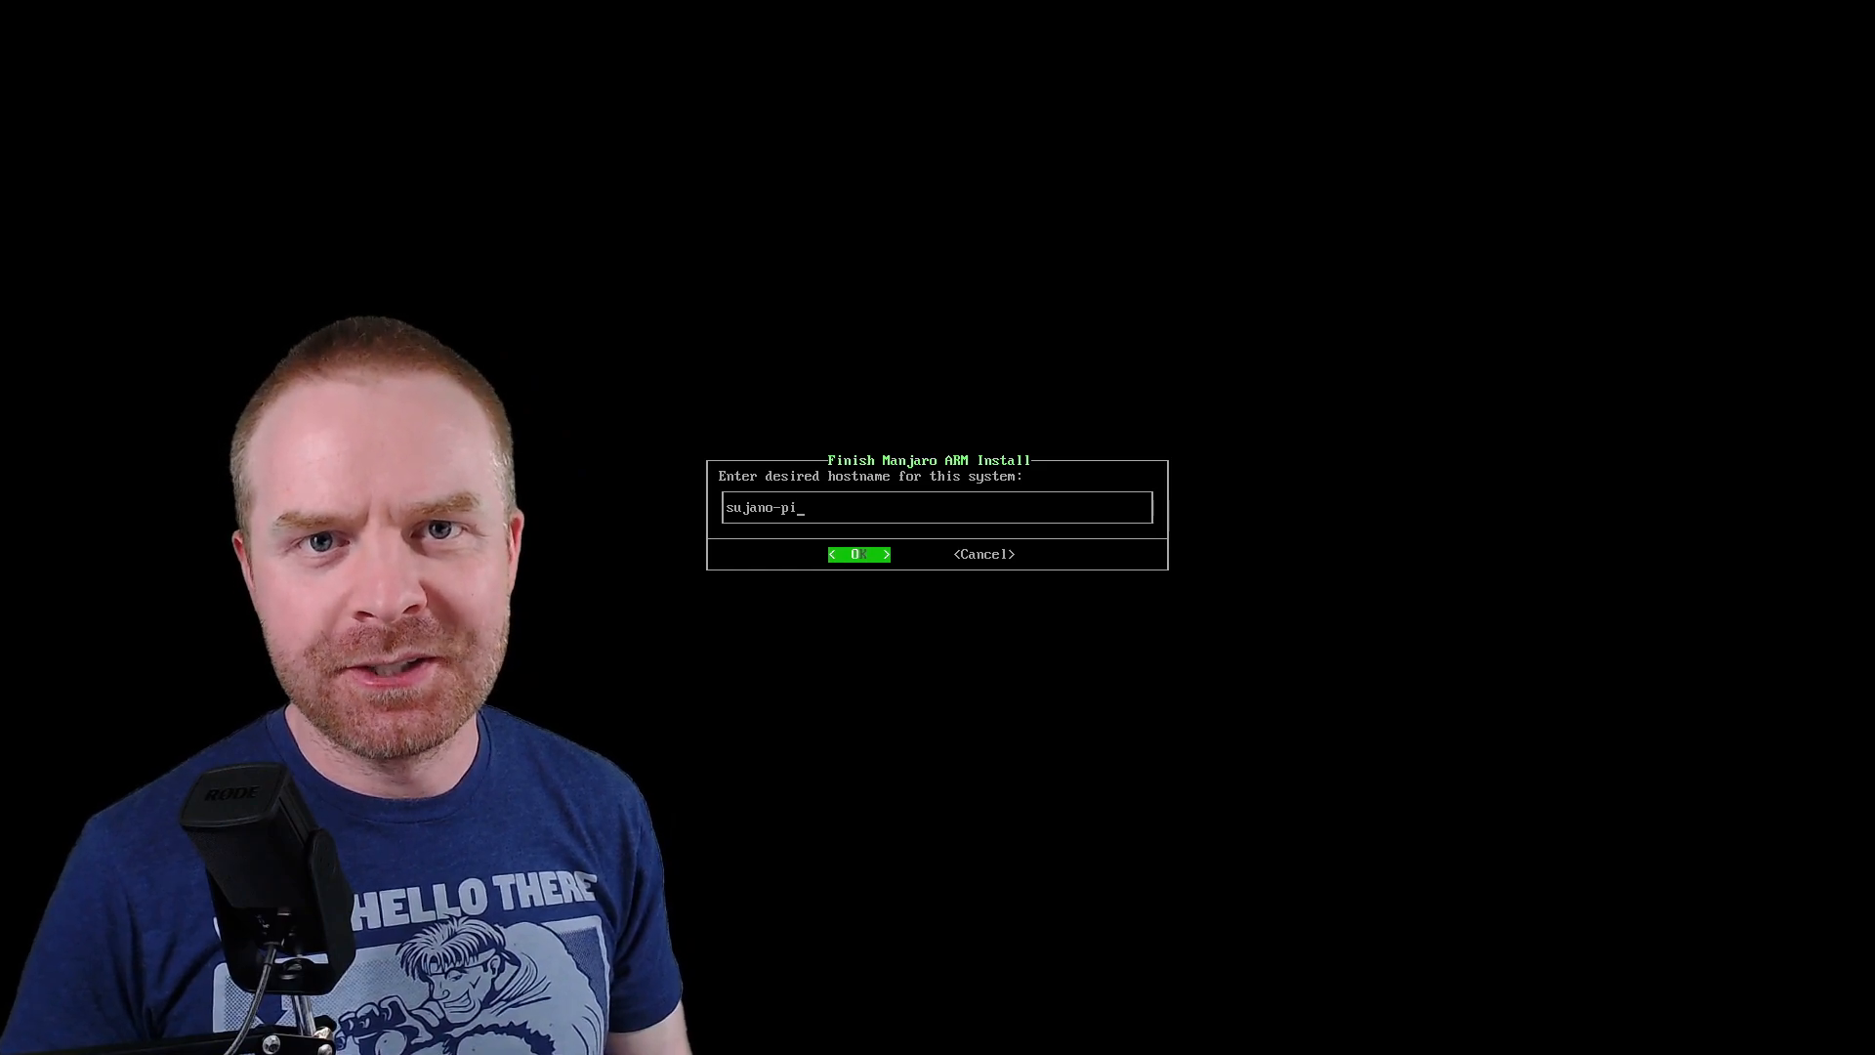
pyautogui.click(859, 553)
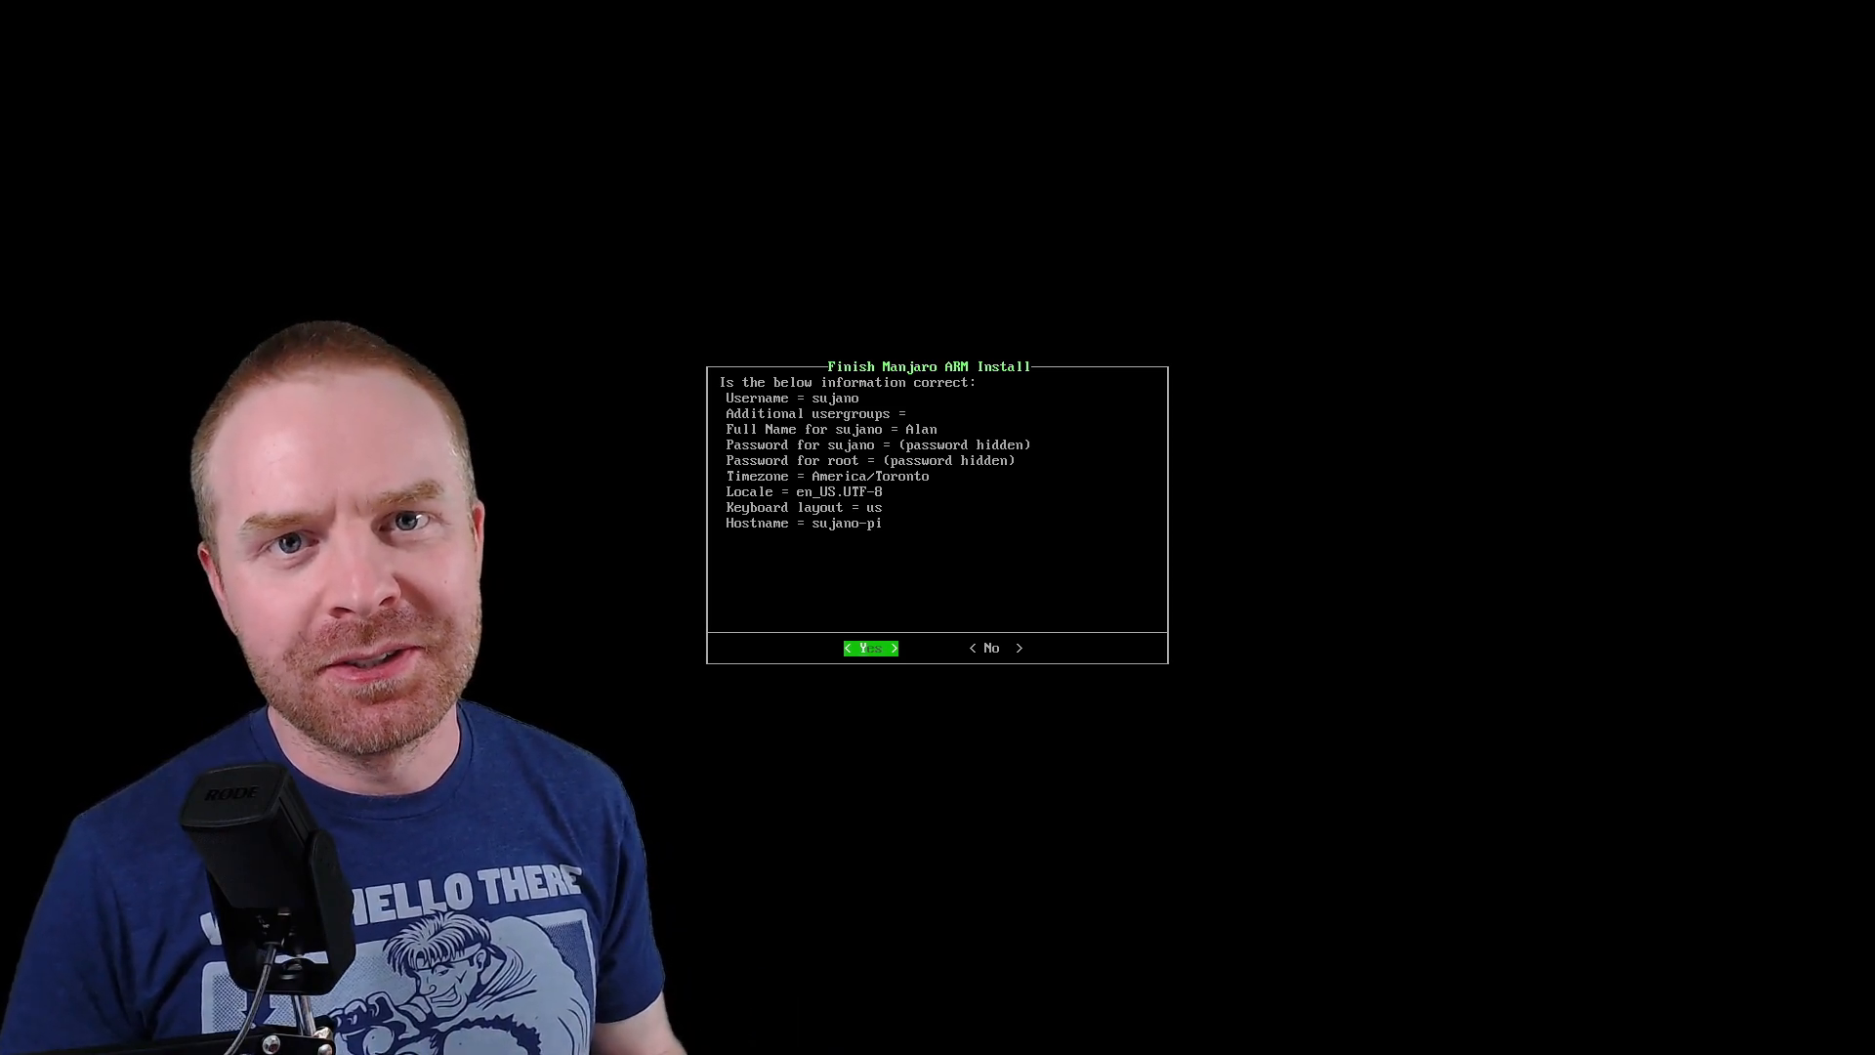
# - Answer Yes to the 'Is the below information correct' setup summary
pyautogui.click(869, 647)
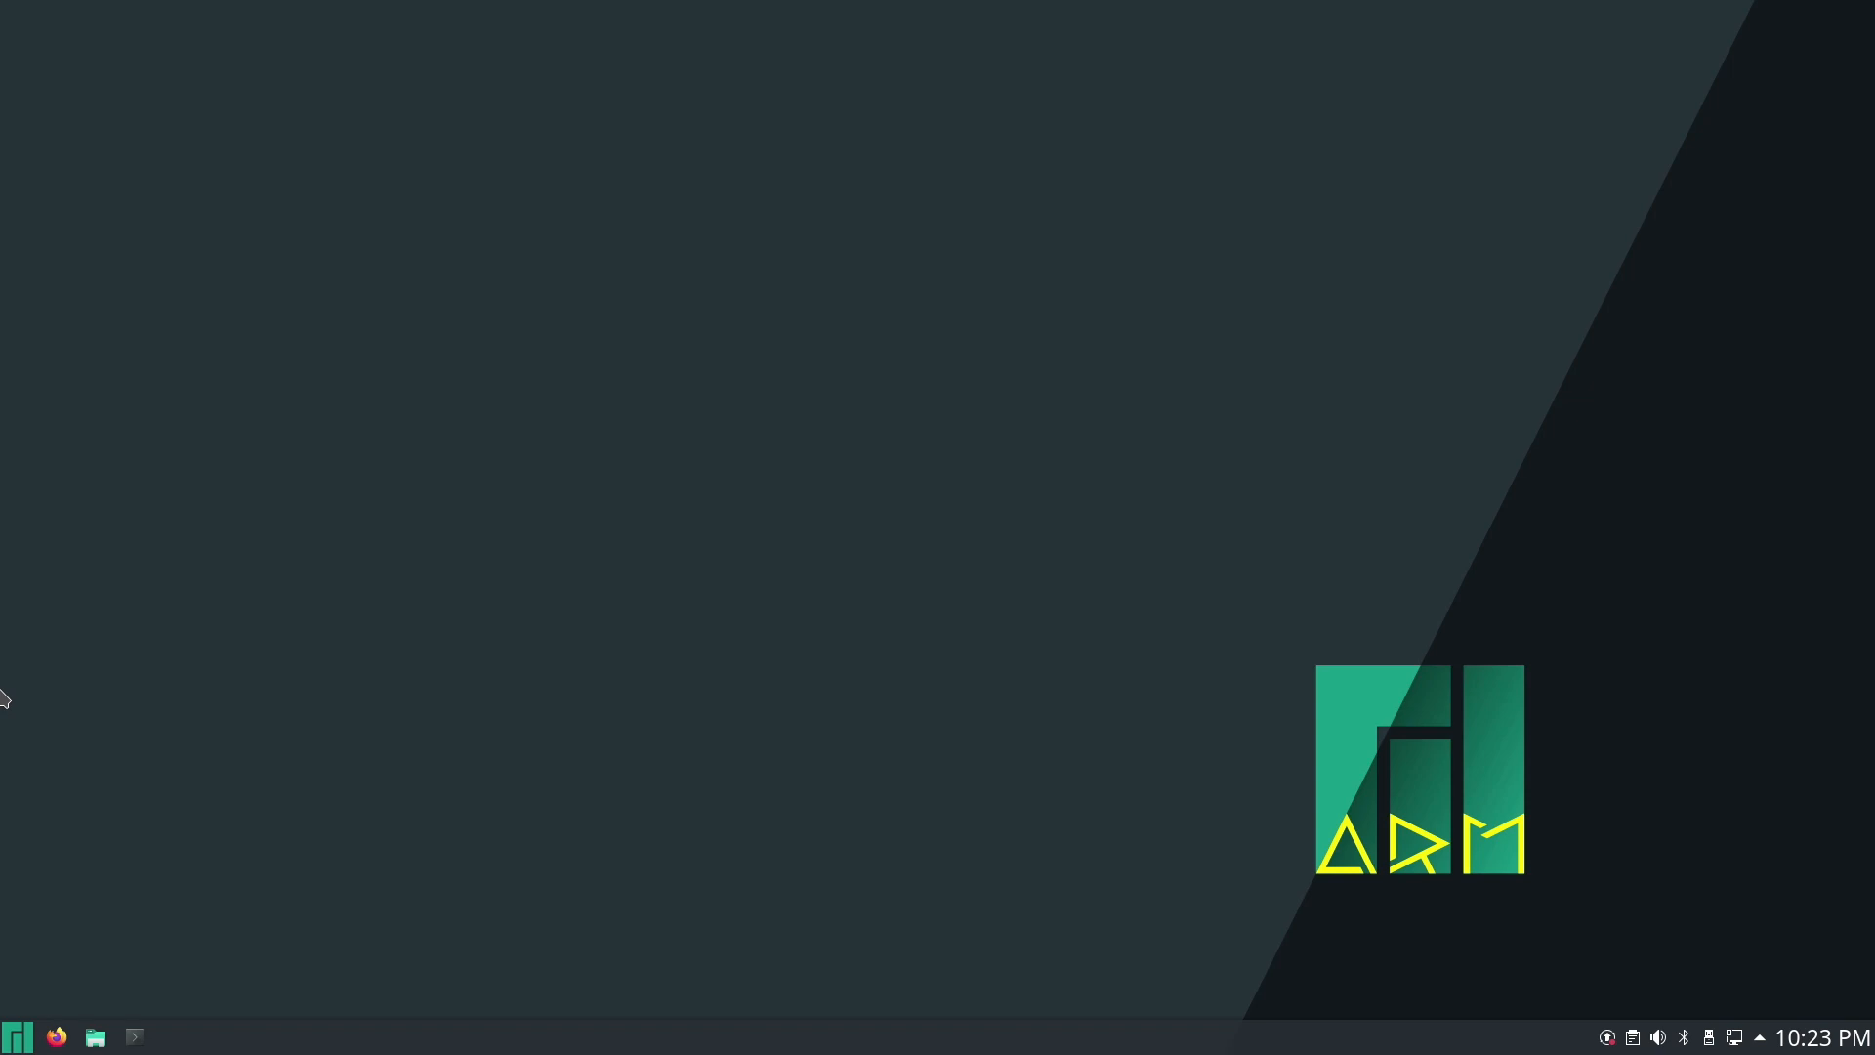
pyautogui.moveTo(1541, 990)
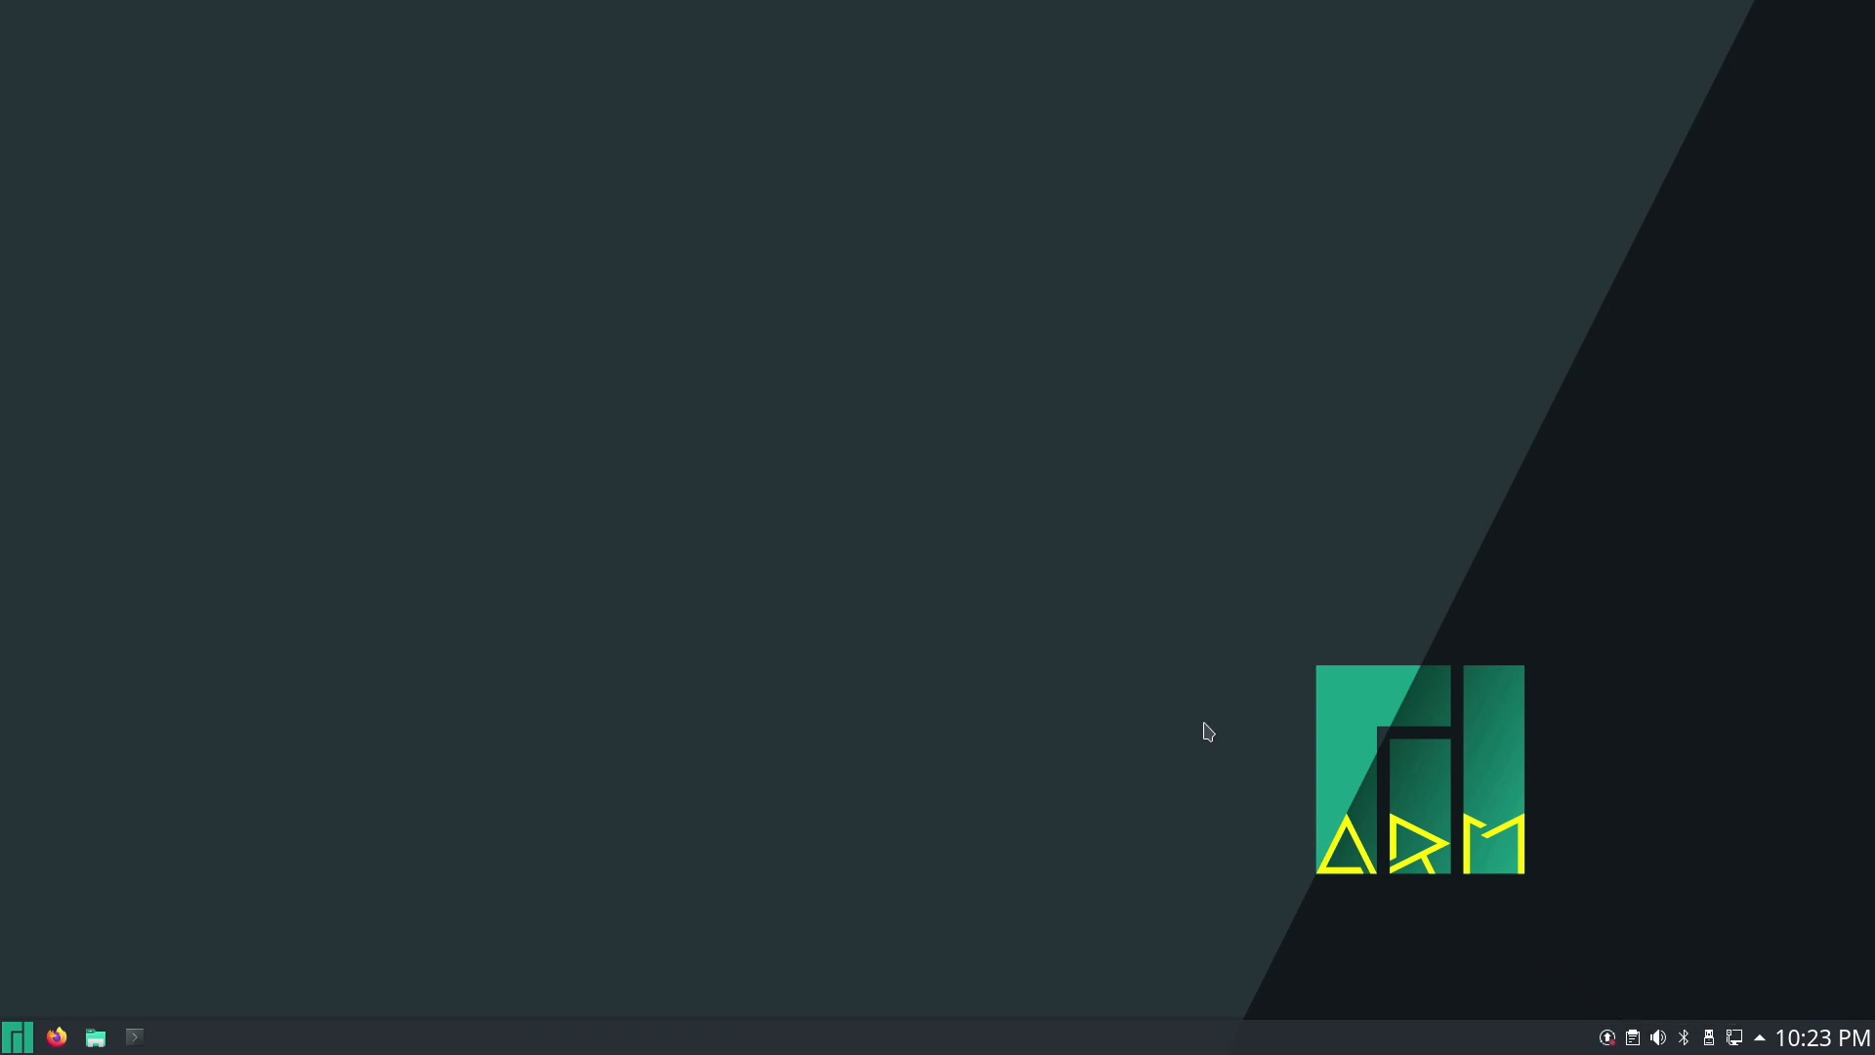
# - Apply all pending upgrades from pamac-manager's Updates list, hitting the p11-kit-trust conflict
pyautogui.click(174, 1036)
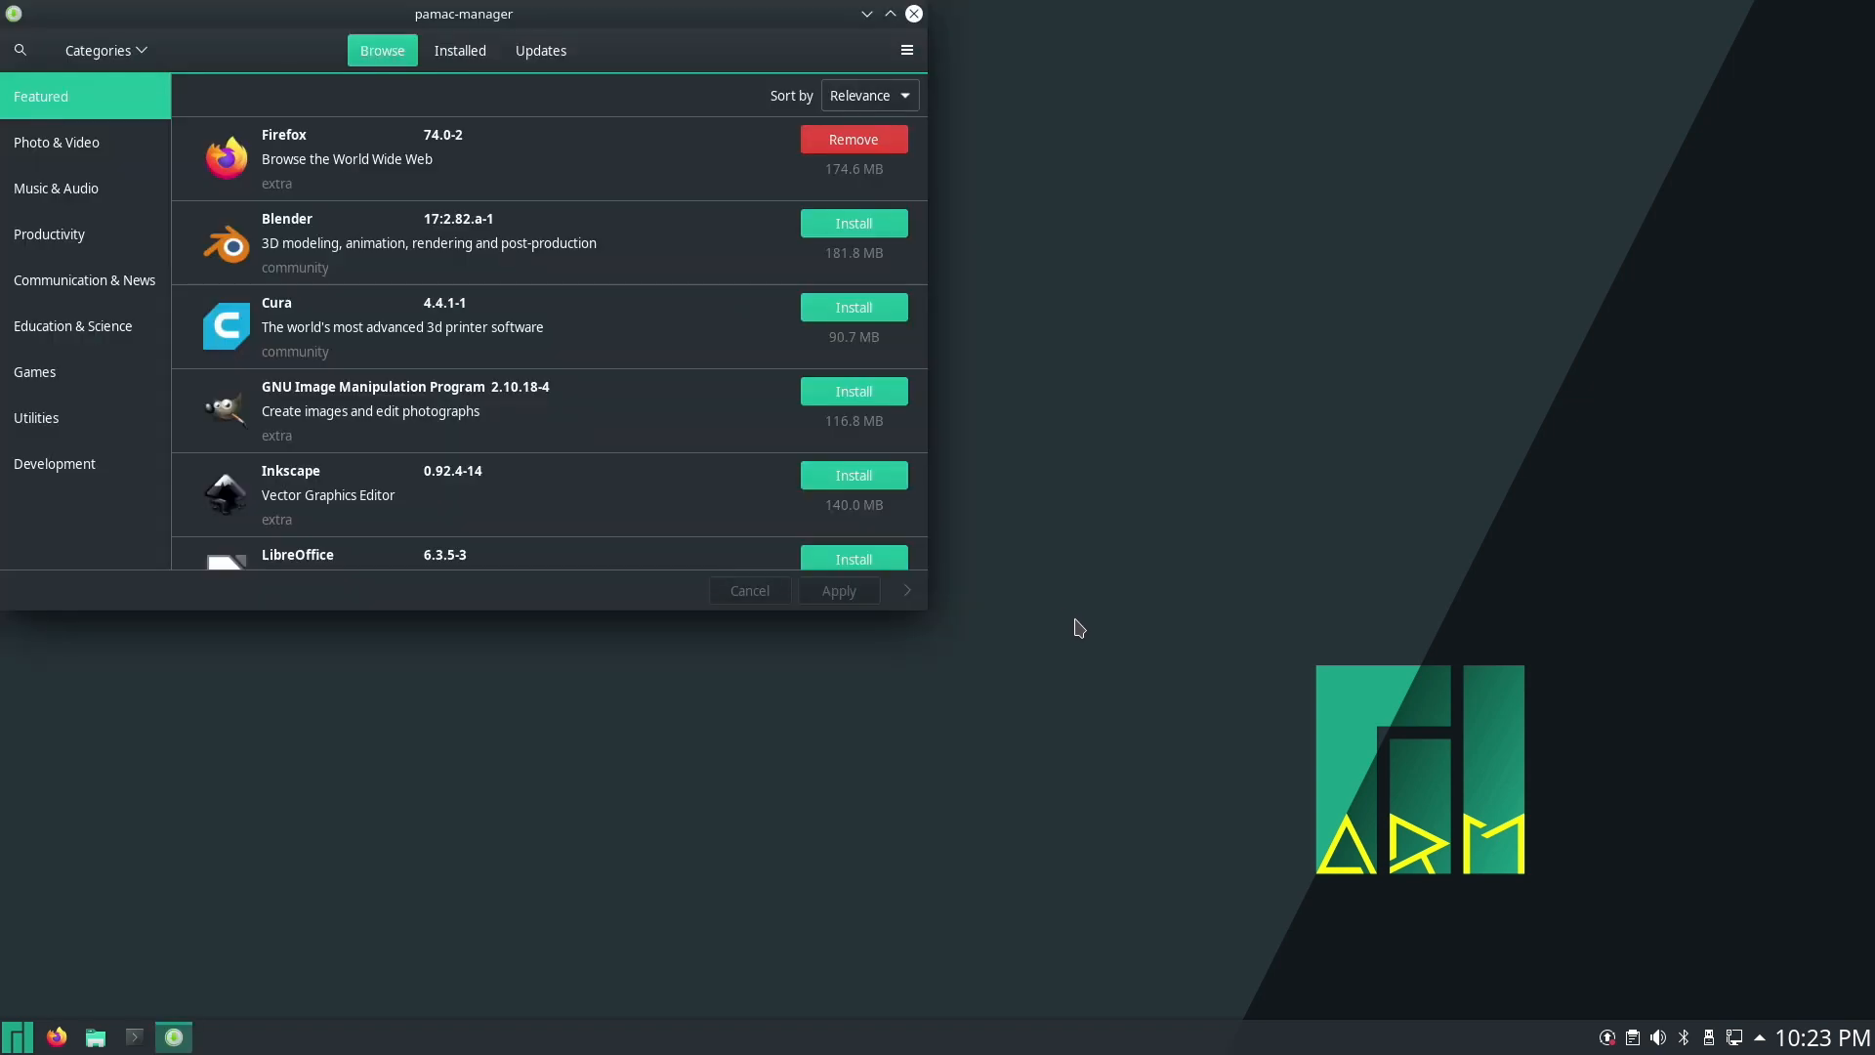
pyautogui.click(539, 50)
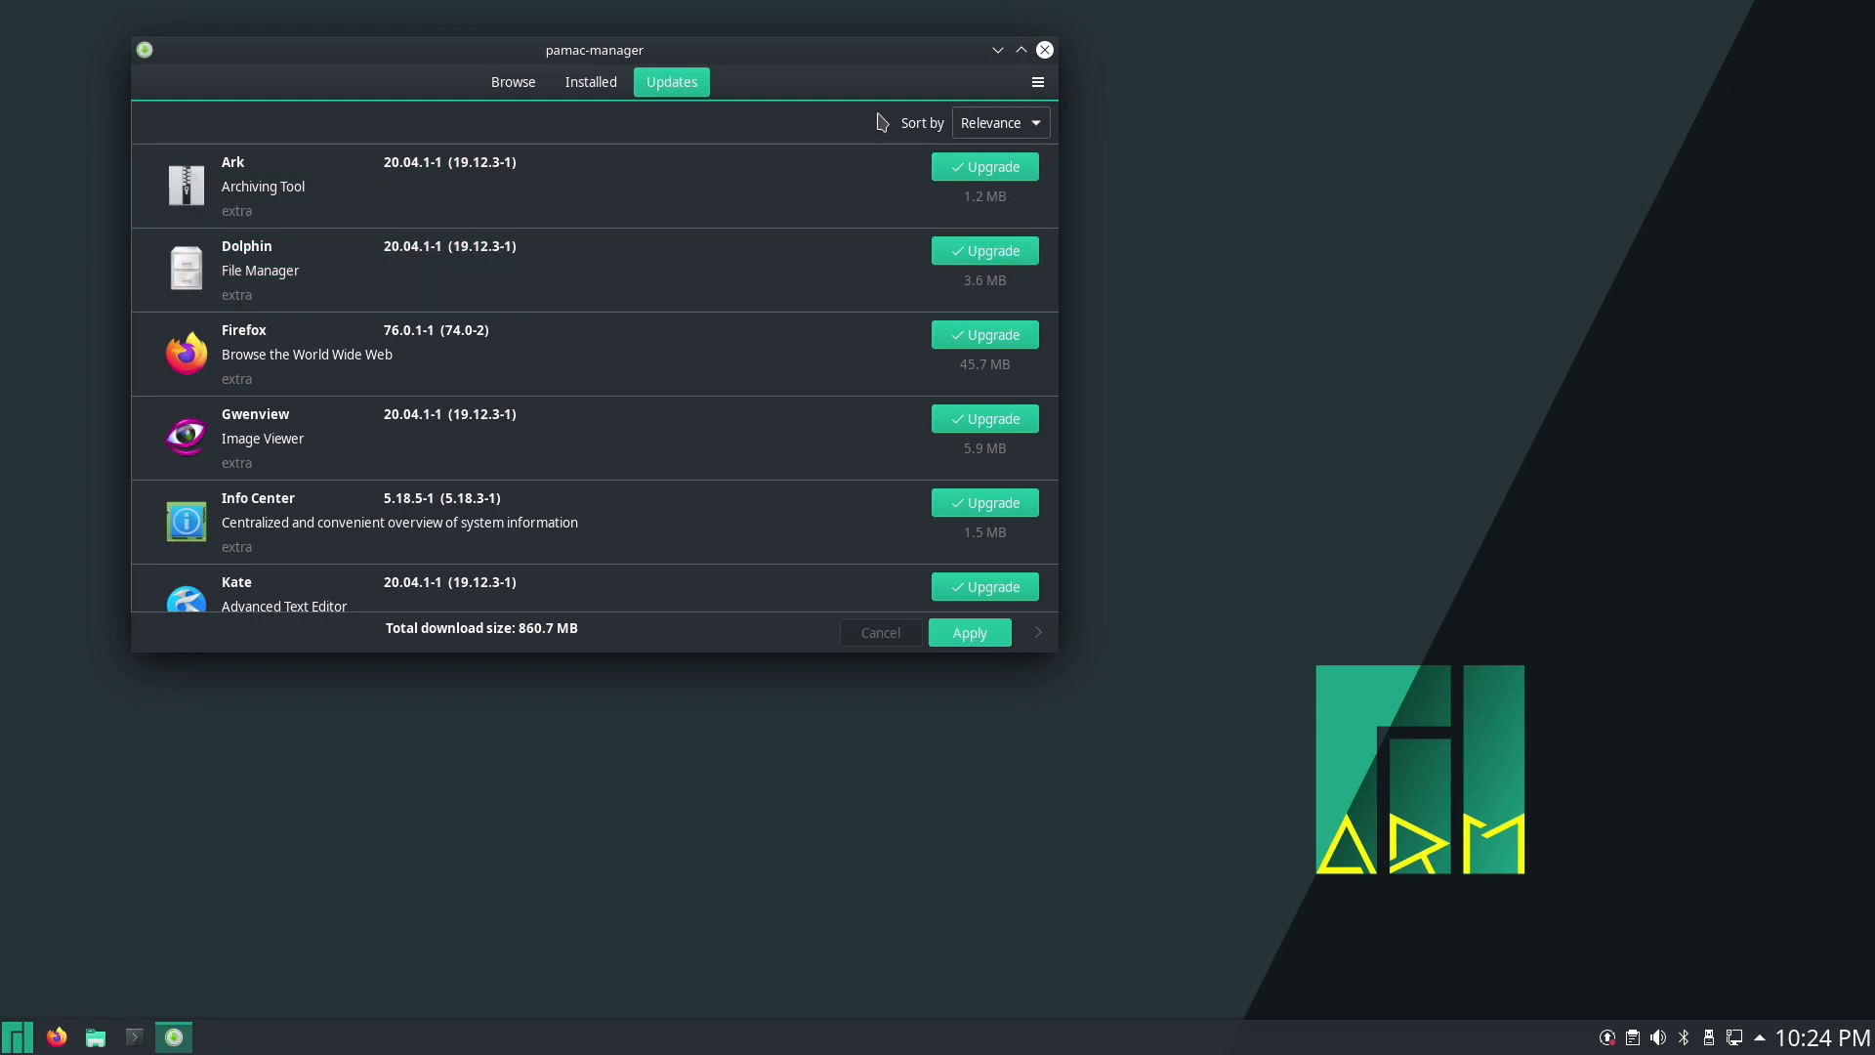
pyautogui.click(969, 631)
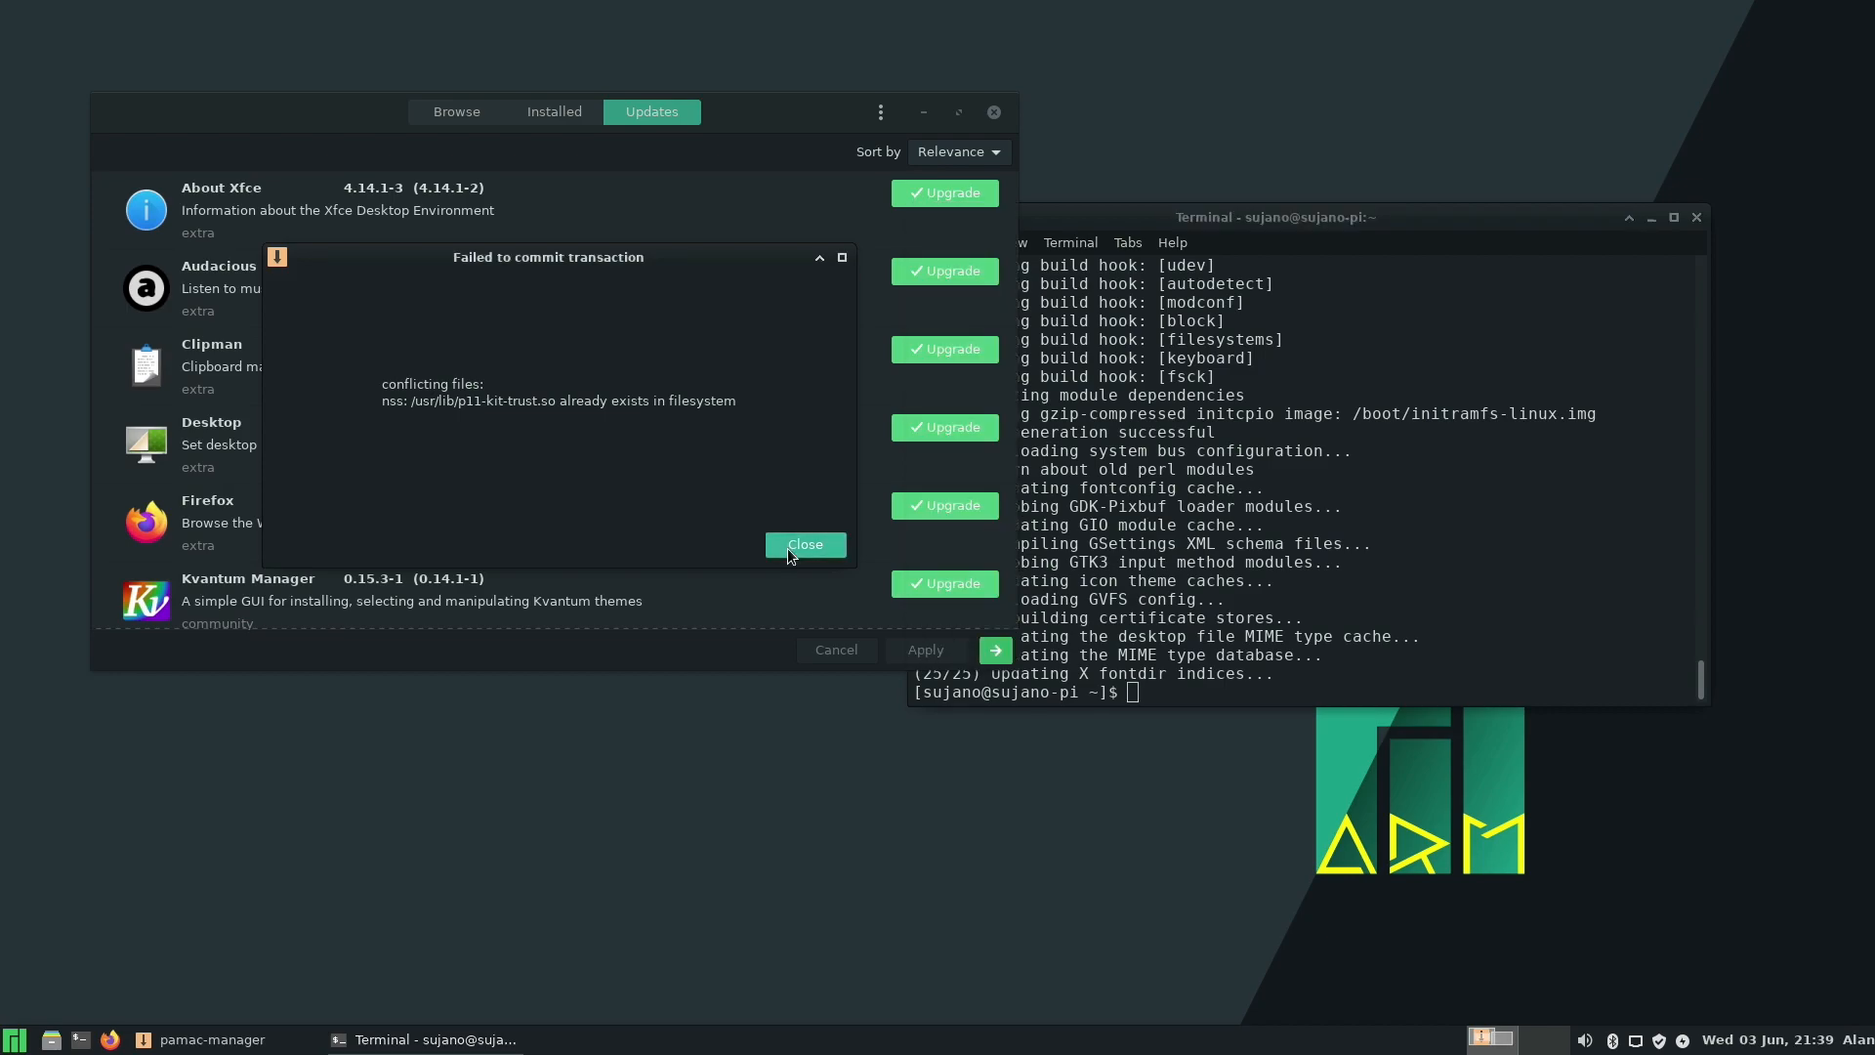
# - Close the failed-transaction and conflicting-files errors so pamac shows up-to-date
pyautogui.click(803, 545)
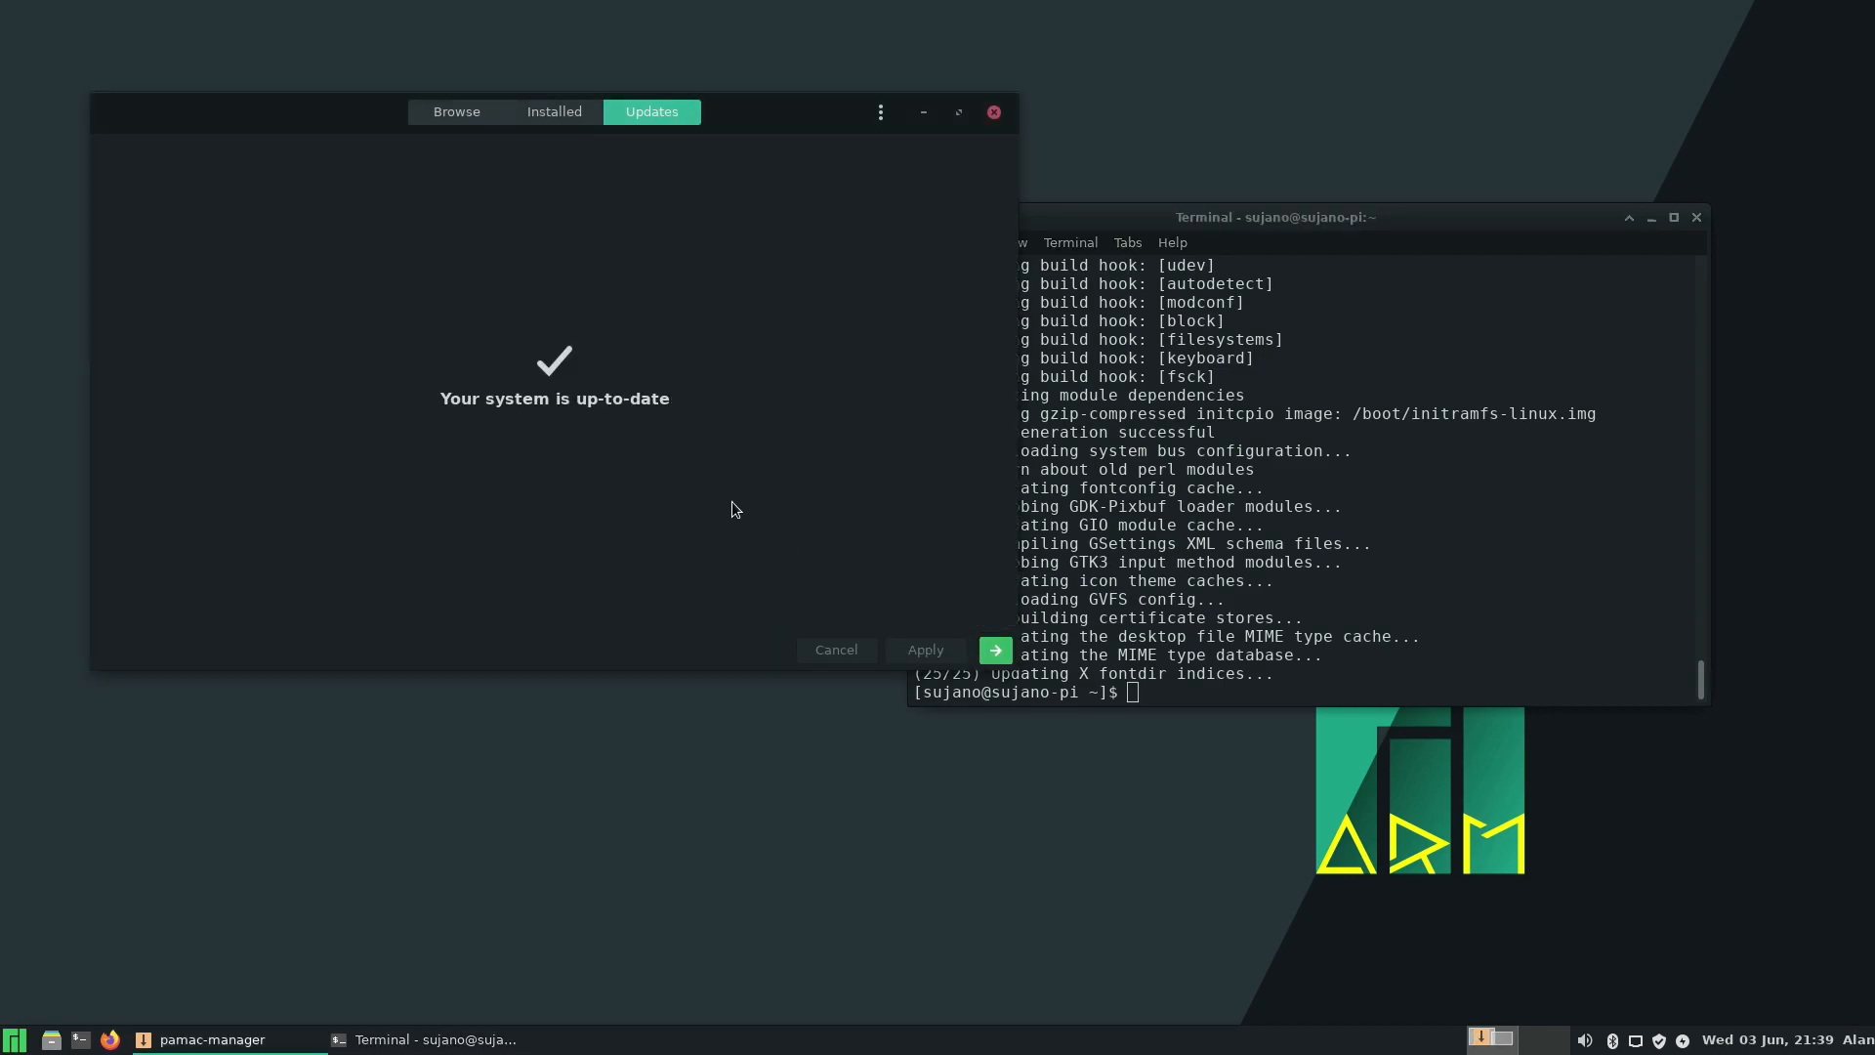
pyautogui.moveTo(744, 484)
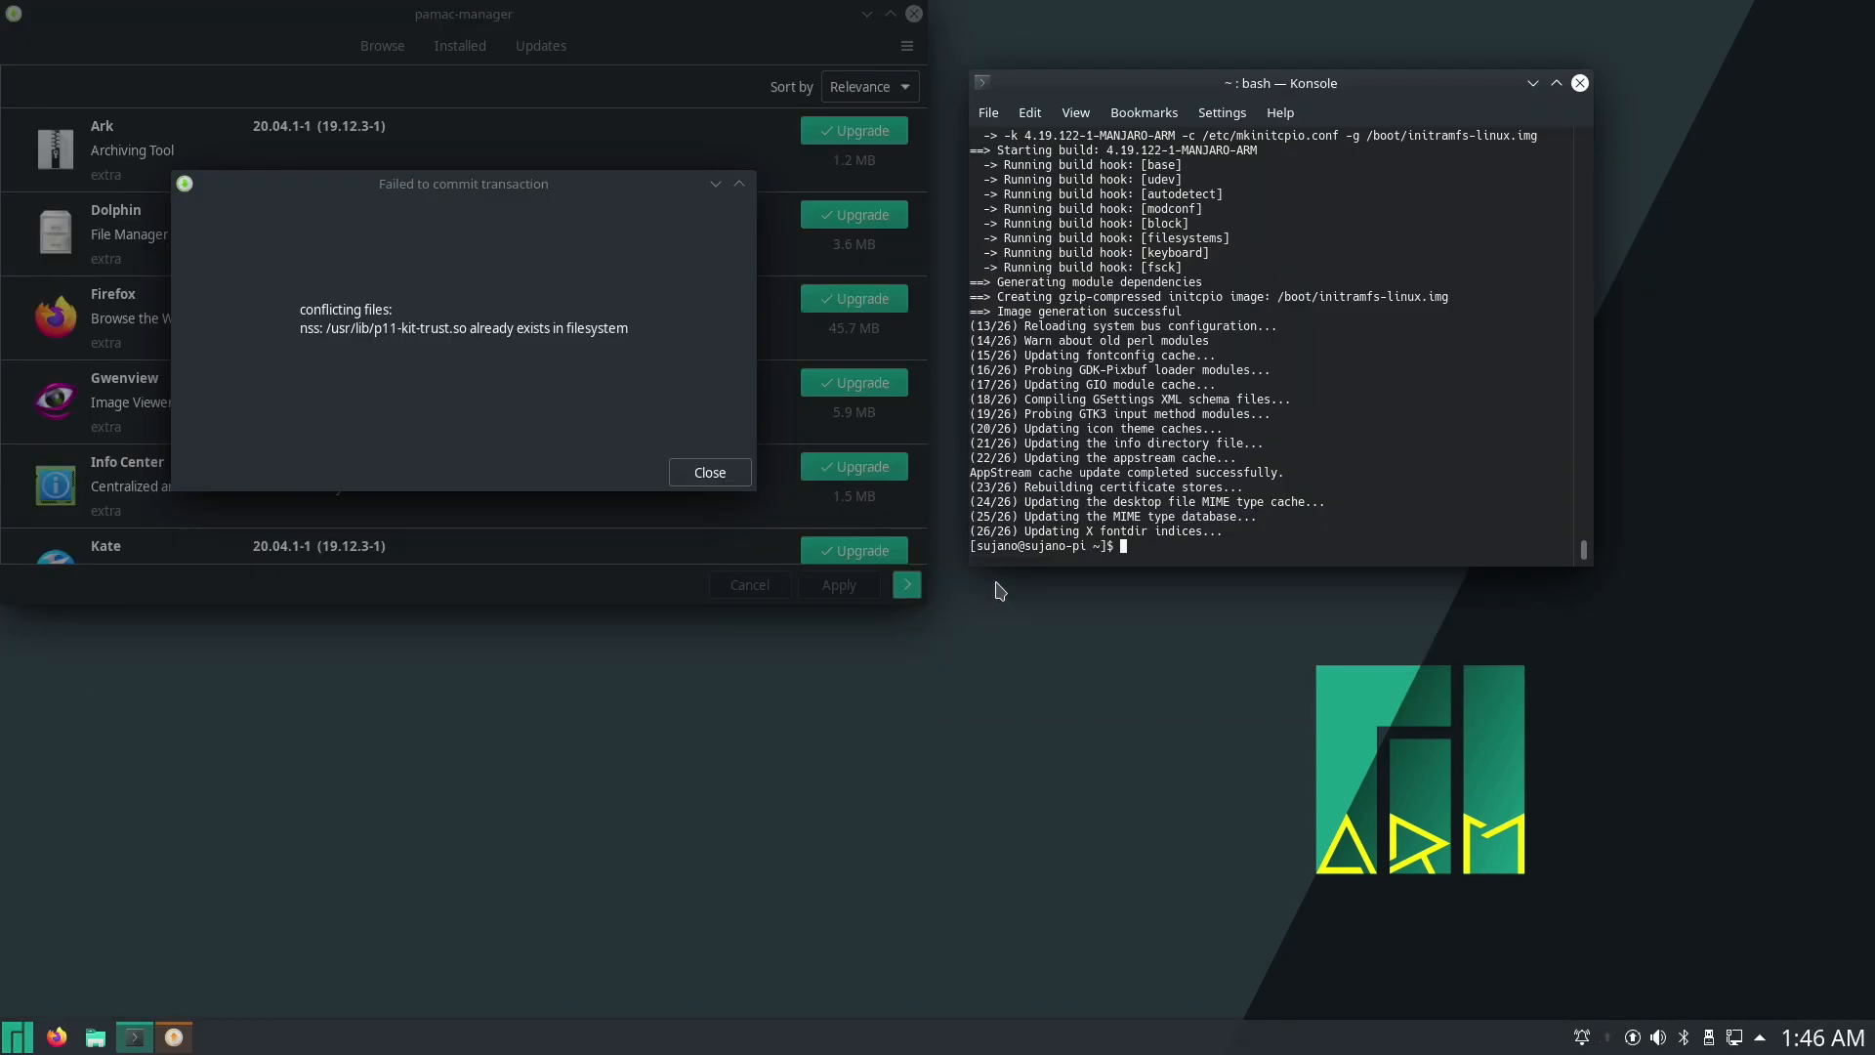
pyautogui.moveTo(764, 541)
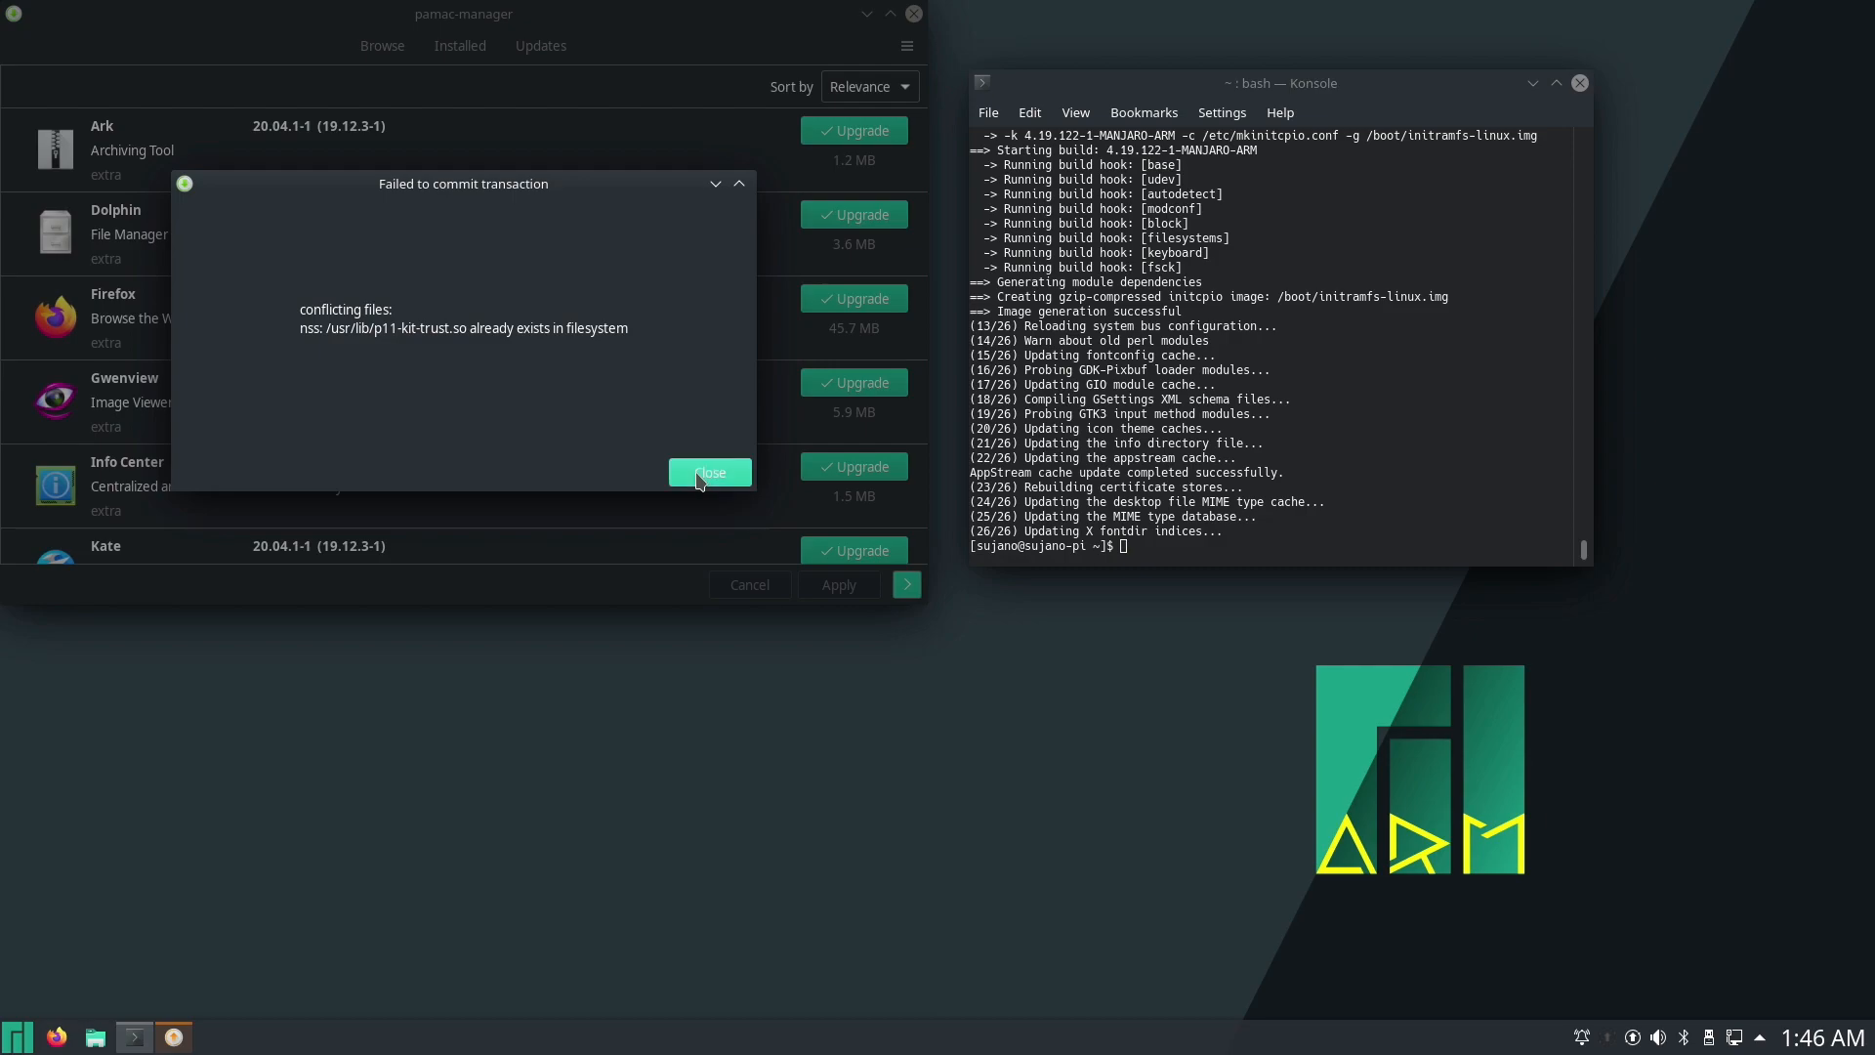
pyautogui.click(709, 470)
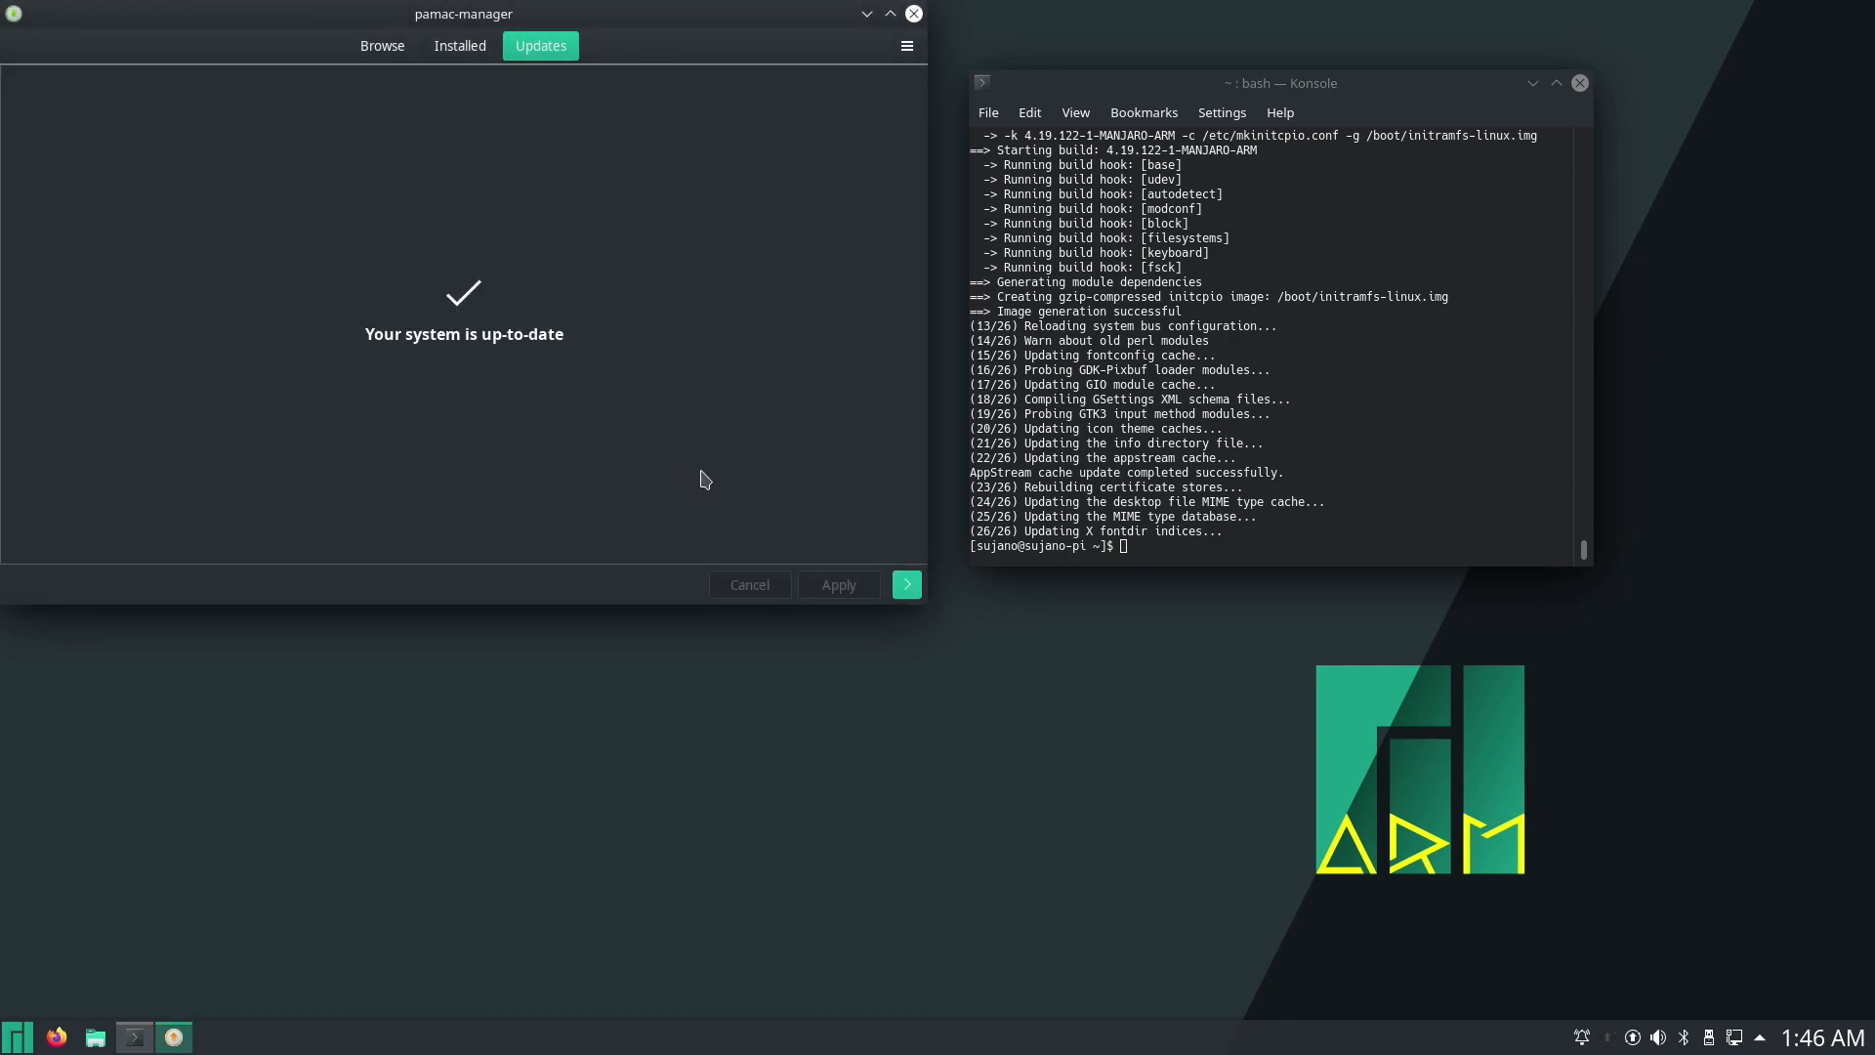
pyautogui.moveTo(721, 481)
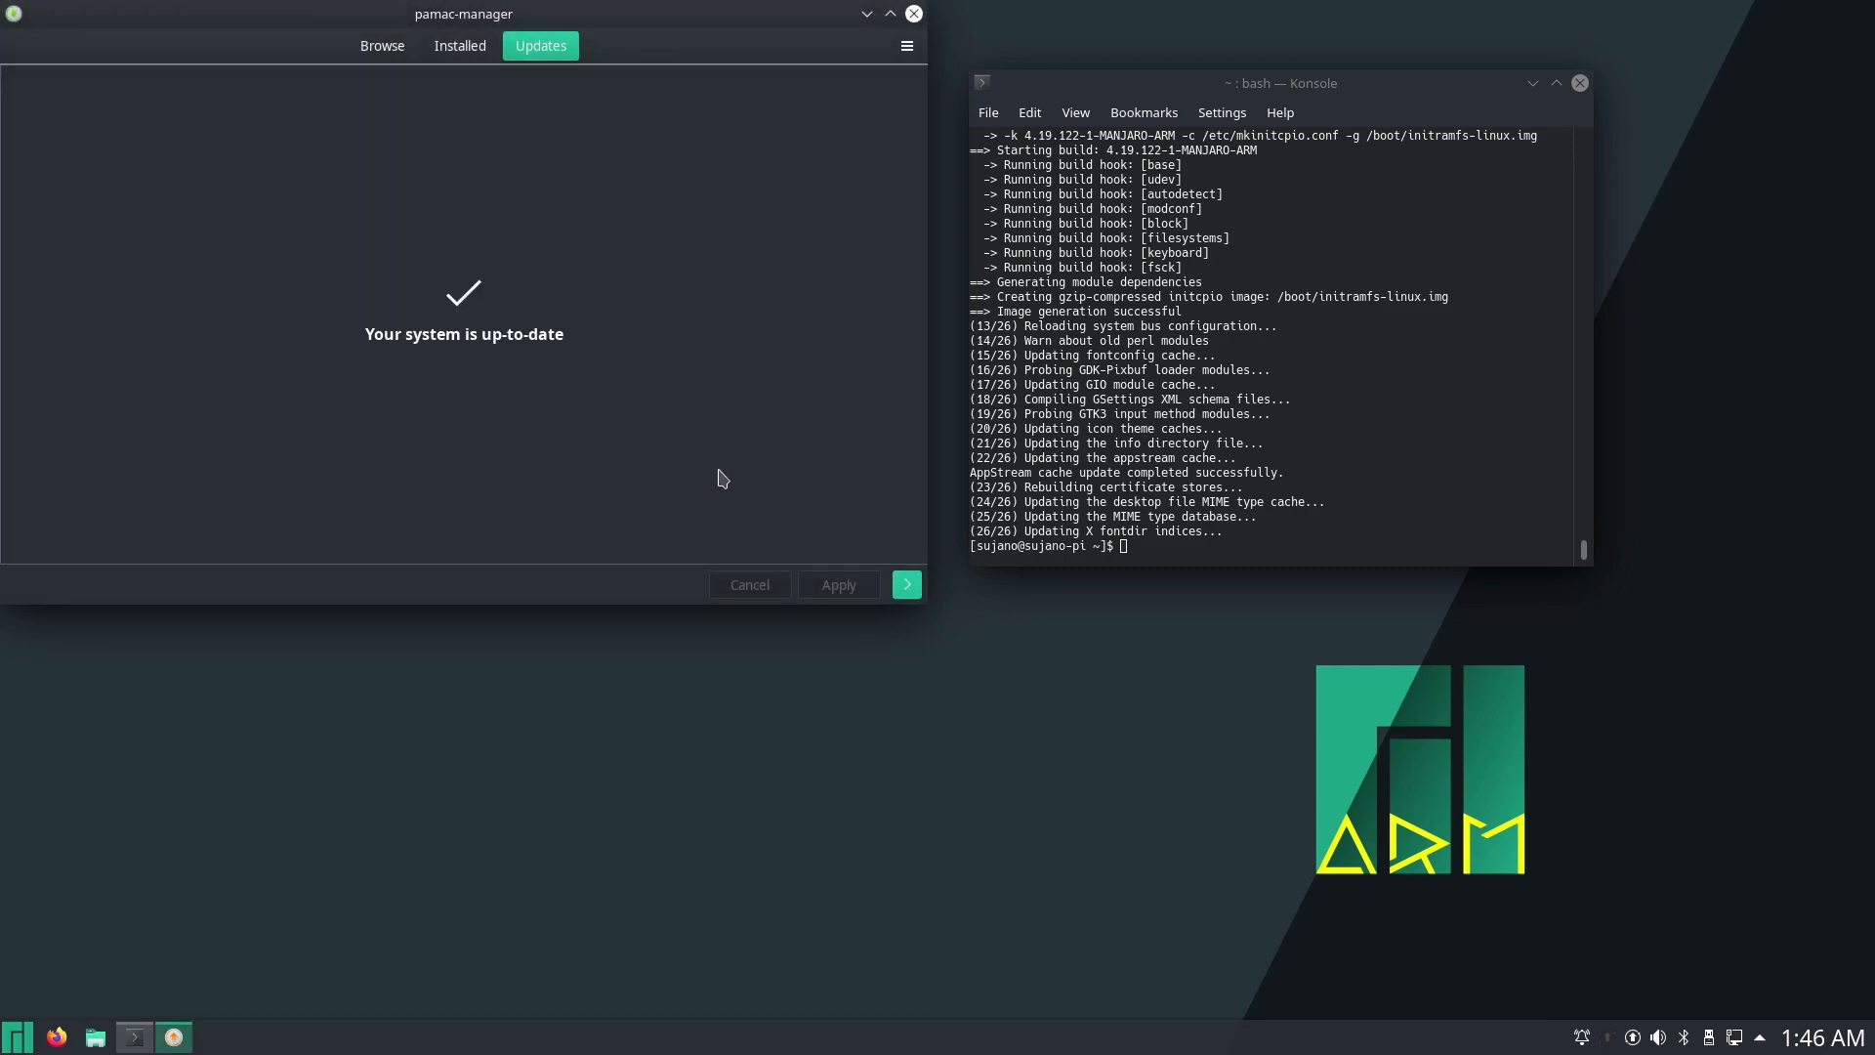